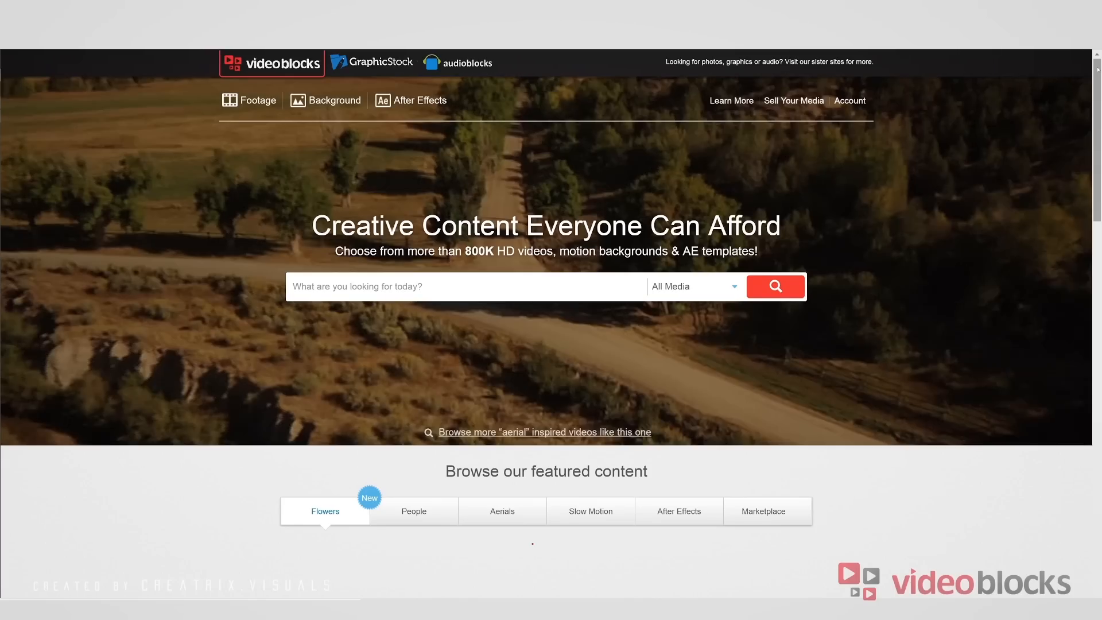
Go to the After Effects templates section from VideoBlocks' top navigation.
{"action": "scroll", "scroll_direction": "down", "scroll_amount": 3}
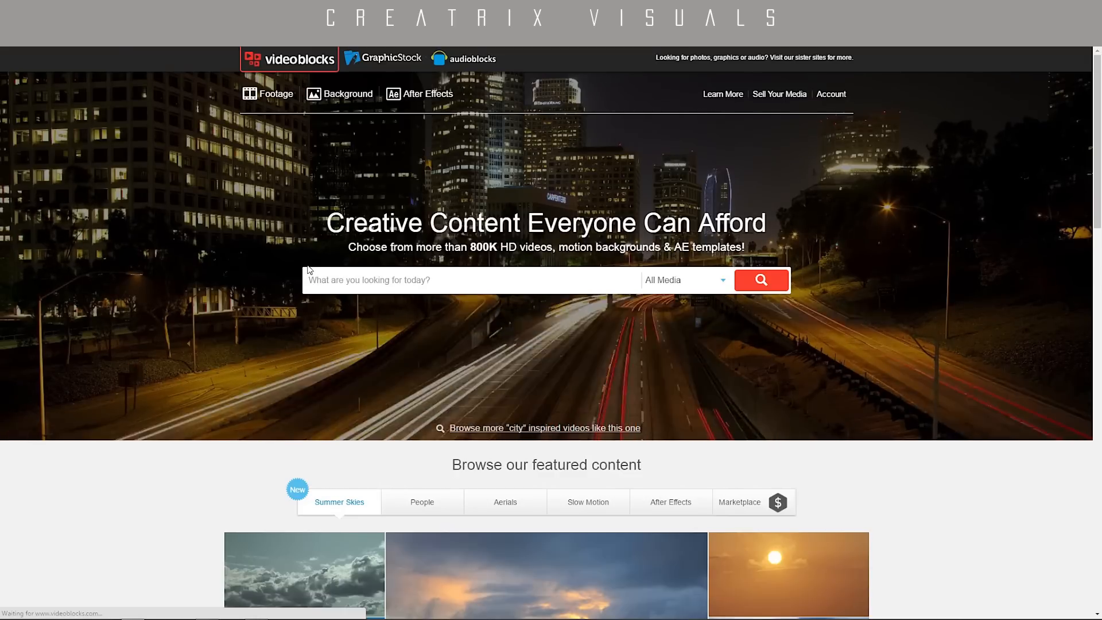
{"action": "mouse_move", "coordinate": [274, 99]}
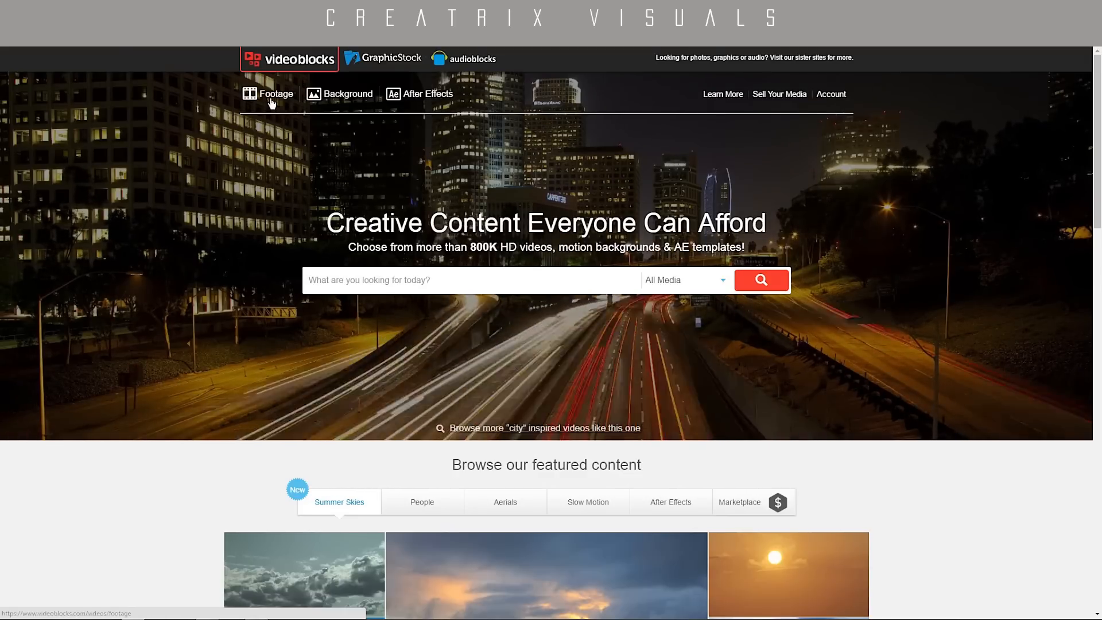
{"action": "mouse_move", "coordinate": [427, 93]}
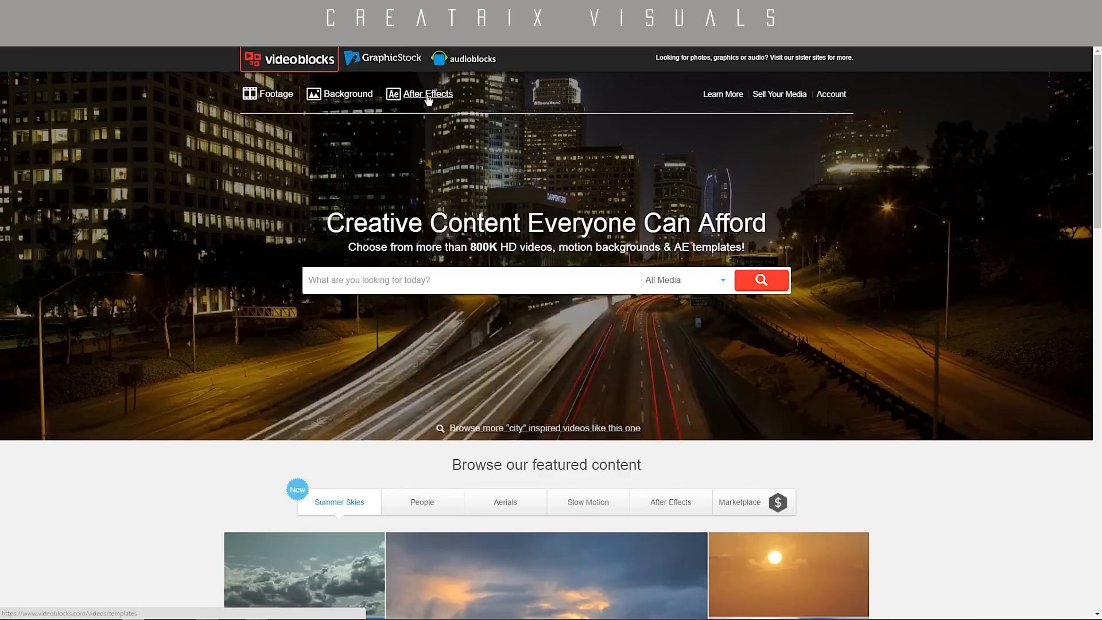
{"action": "left_click", "coordinate": [427, 93]}
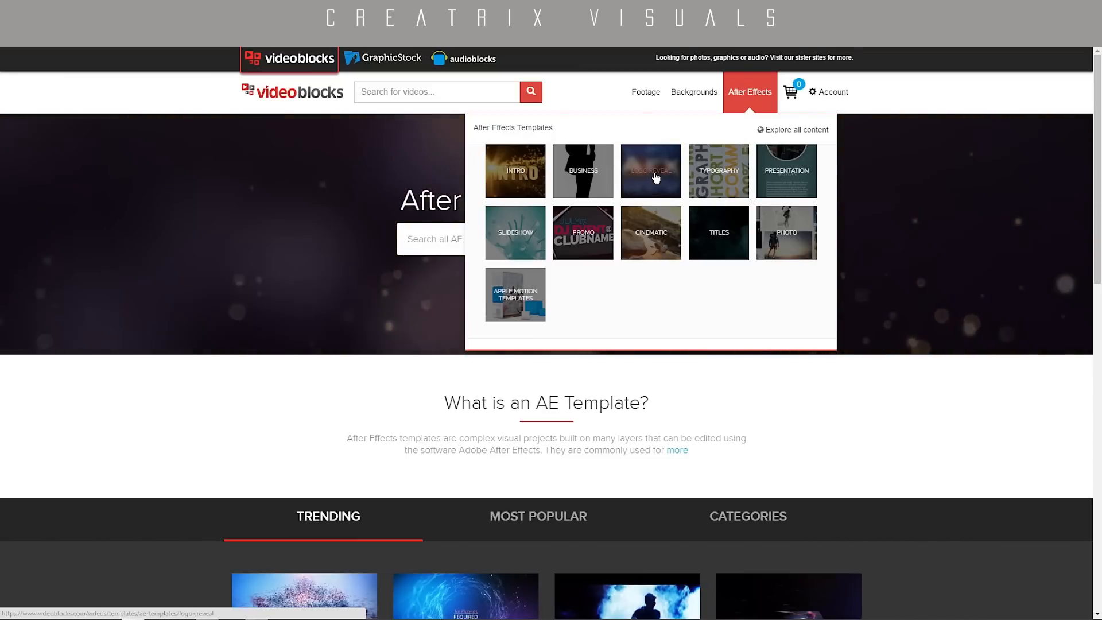
Browse the logo reveal category's results grid down to the Hex Logo Intro template.
{"action": "left_click", "coordinate": [650, 172]}
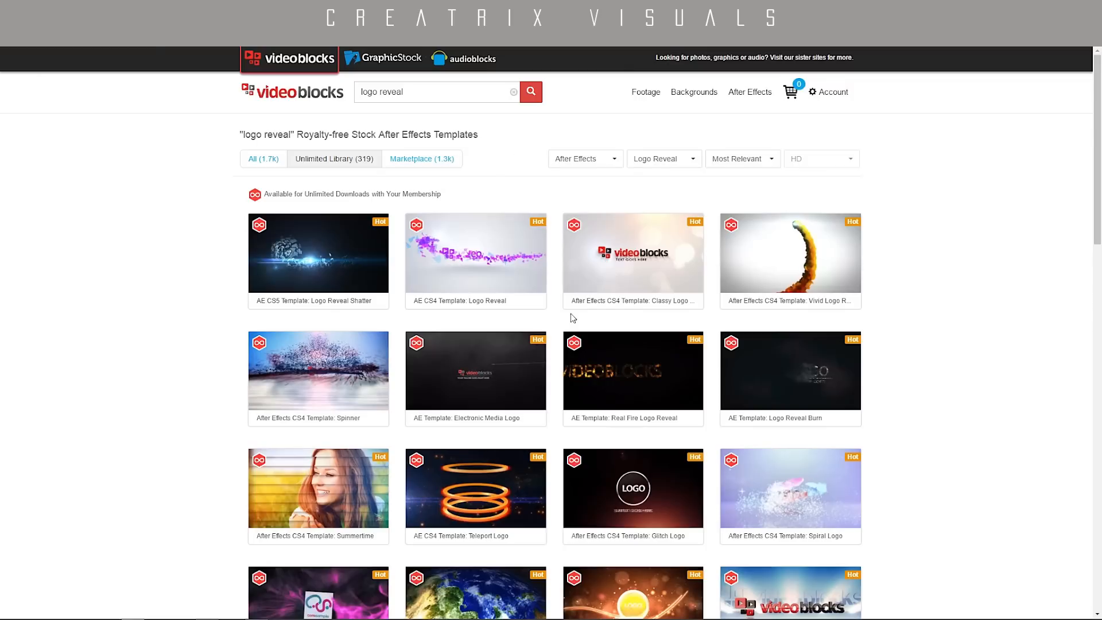
{"action": "mouse_move", "coordinate": [139, 262]}
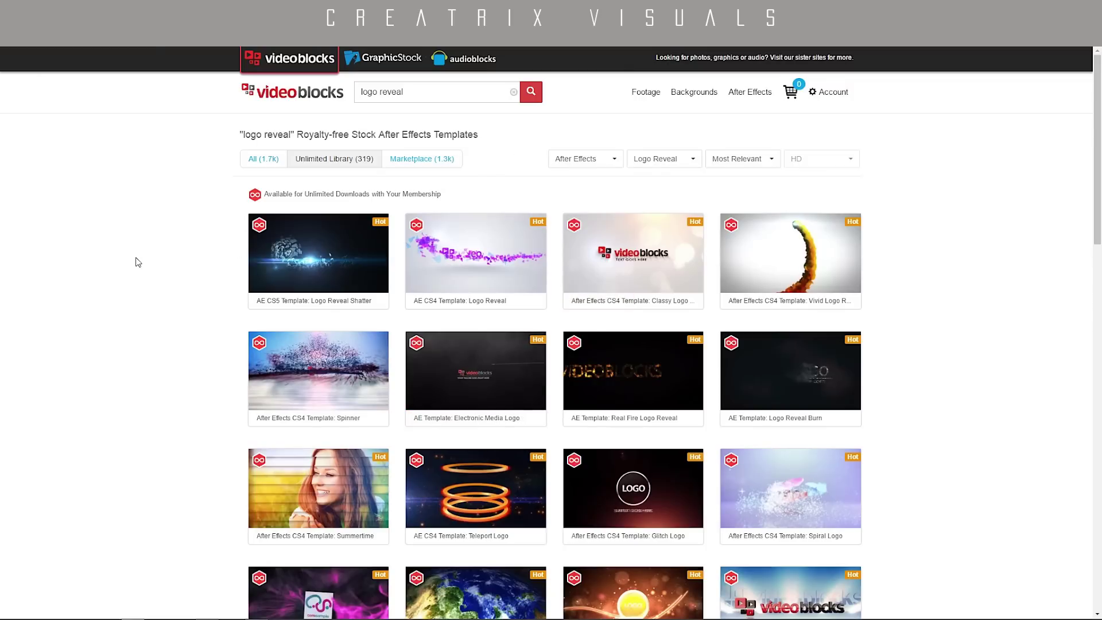
{"action": "scroll", "scroll_direction": "down", "scroll_amount": 3}
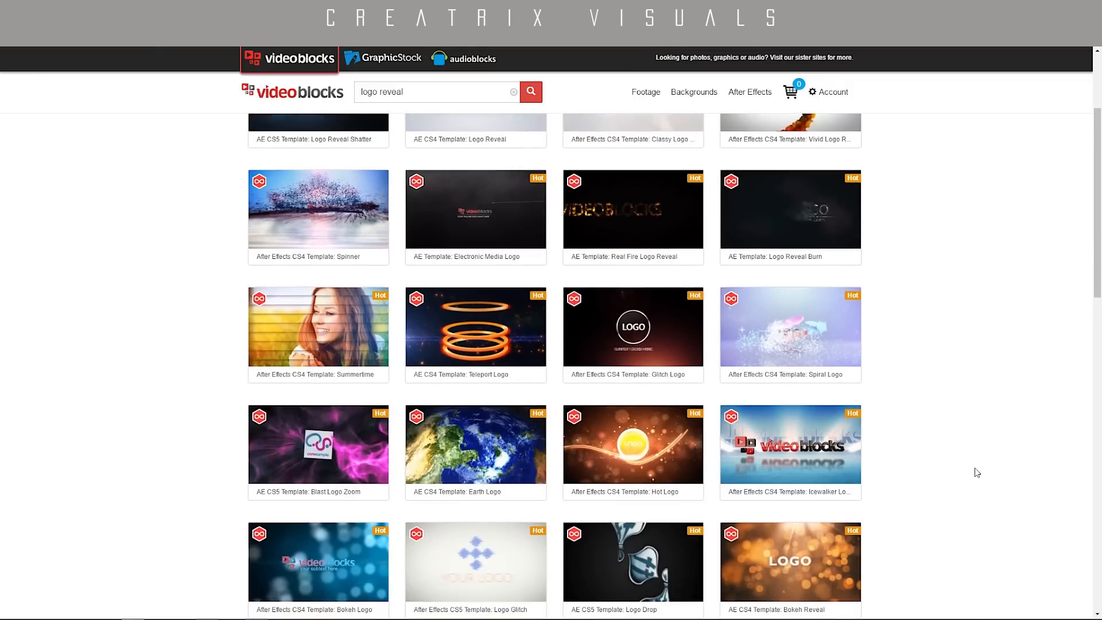
{"action": "scroll", "scroll_direction": "down", "scroll_amount": 3}
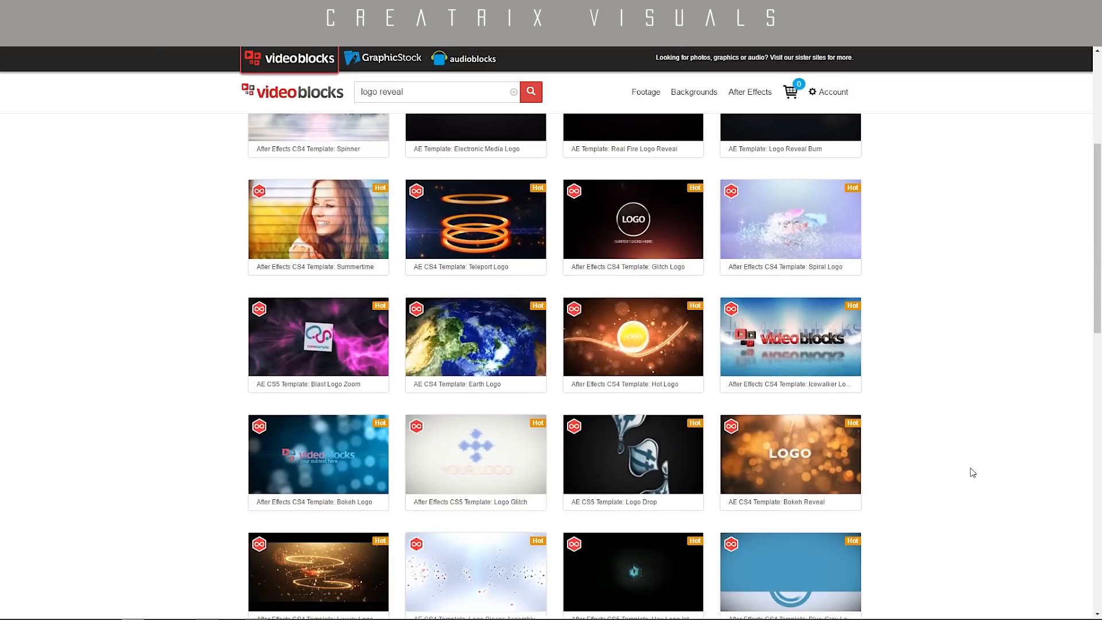
{"action": "scroll", "scroll_direction": "up", "scroll_amount": 3}
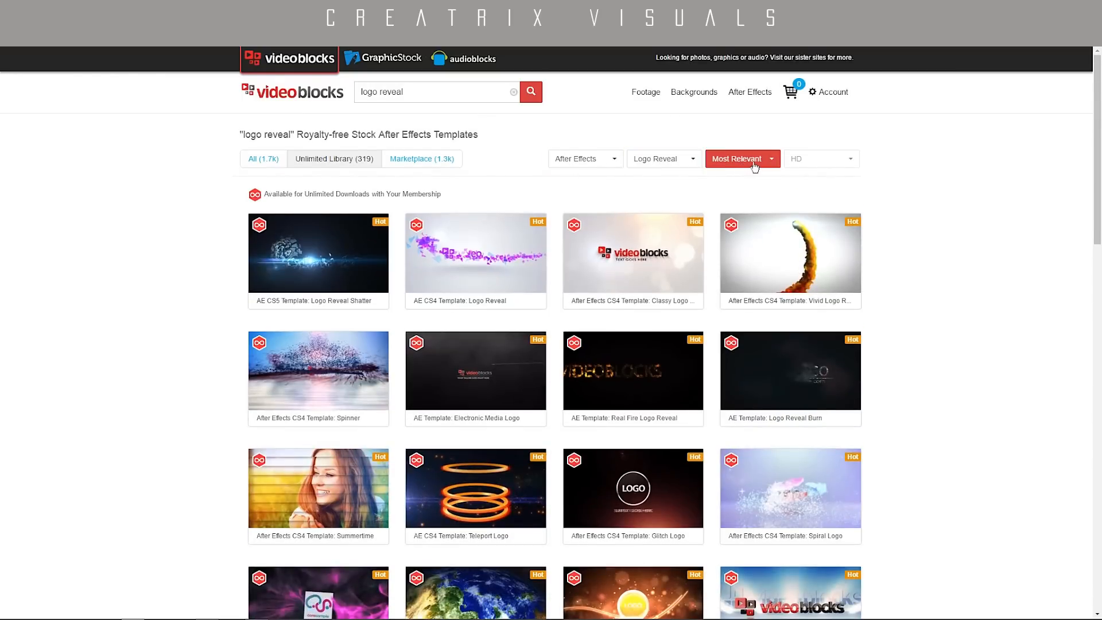
{"action": "scroll", "scroll_direction": "down", "scroll_amount": 3}
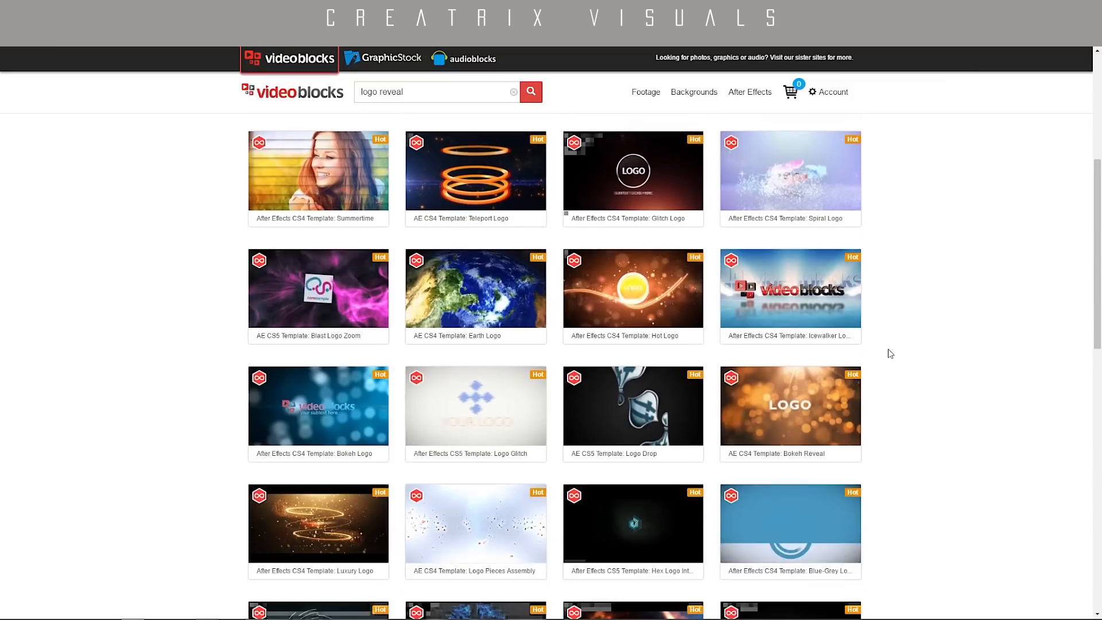
{"action": "scroll", "scroll_direction": "down", "scroll_amount": 3}
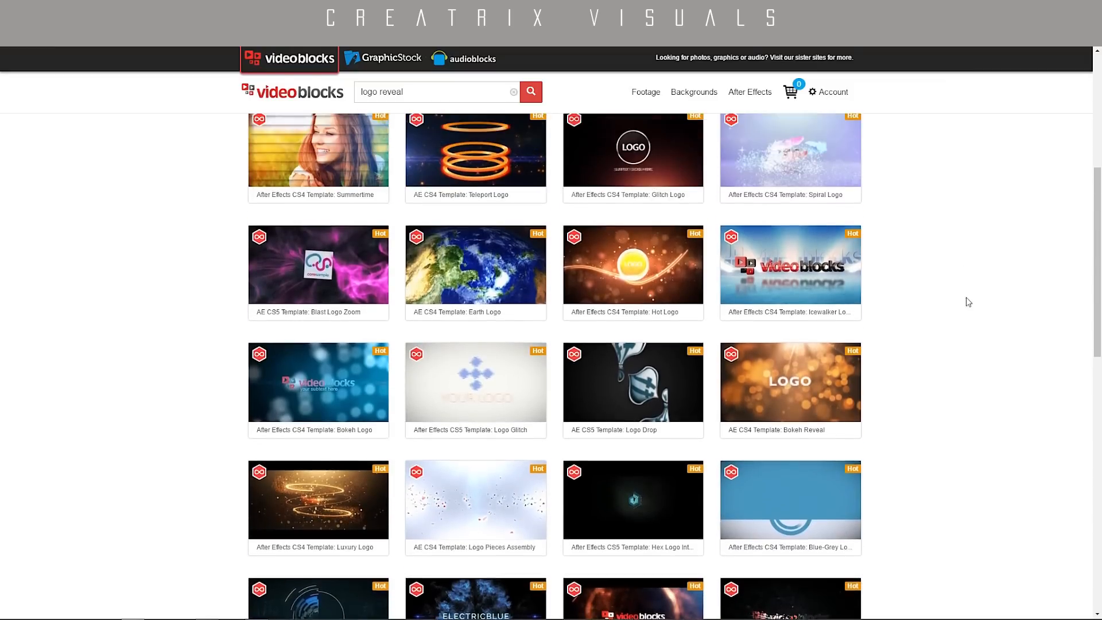
{"action": "scroll", "scroll_direction": "up", "scroll_amount": 3}
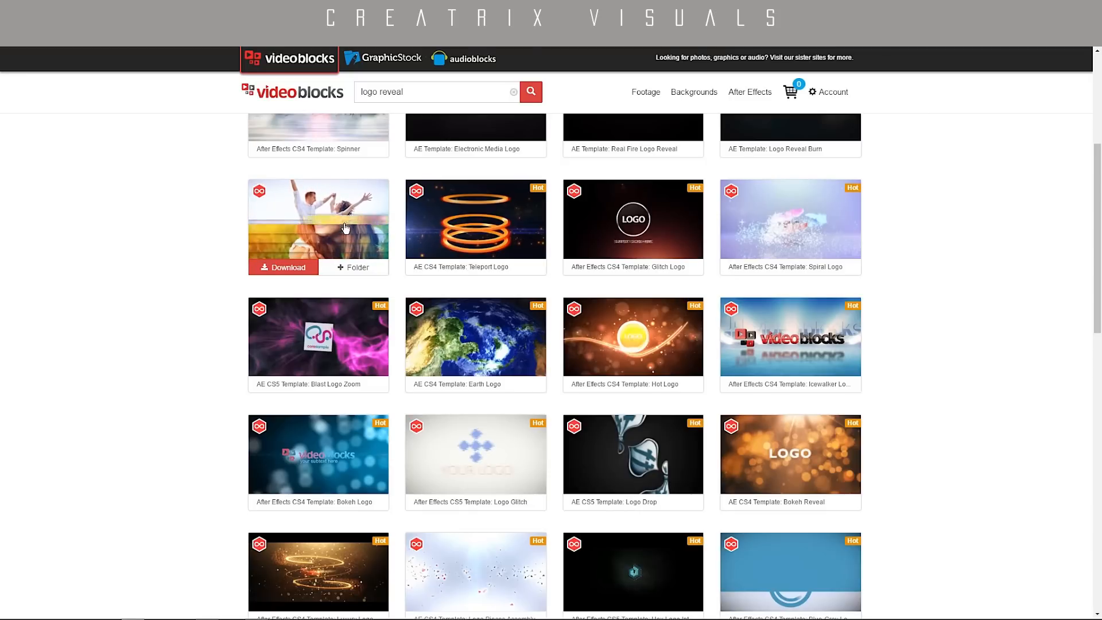
{"action": "scroll", "scroll_direction": "down", "scroll_amount": 3}
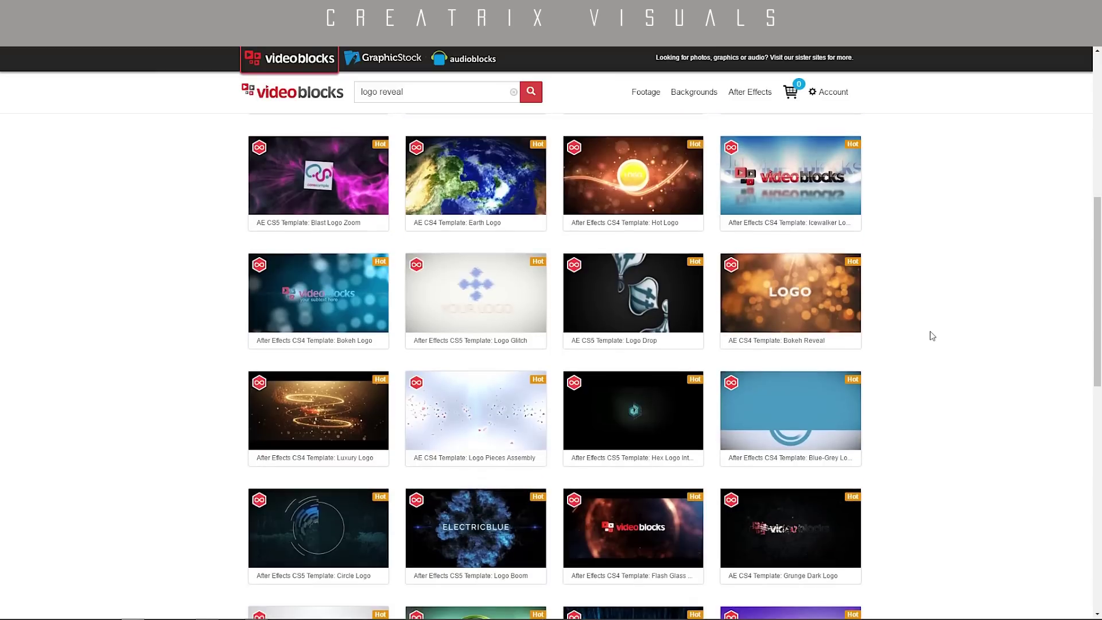
{"action": "mouse_move", "coordinate": [631, 414]}
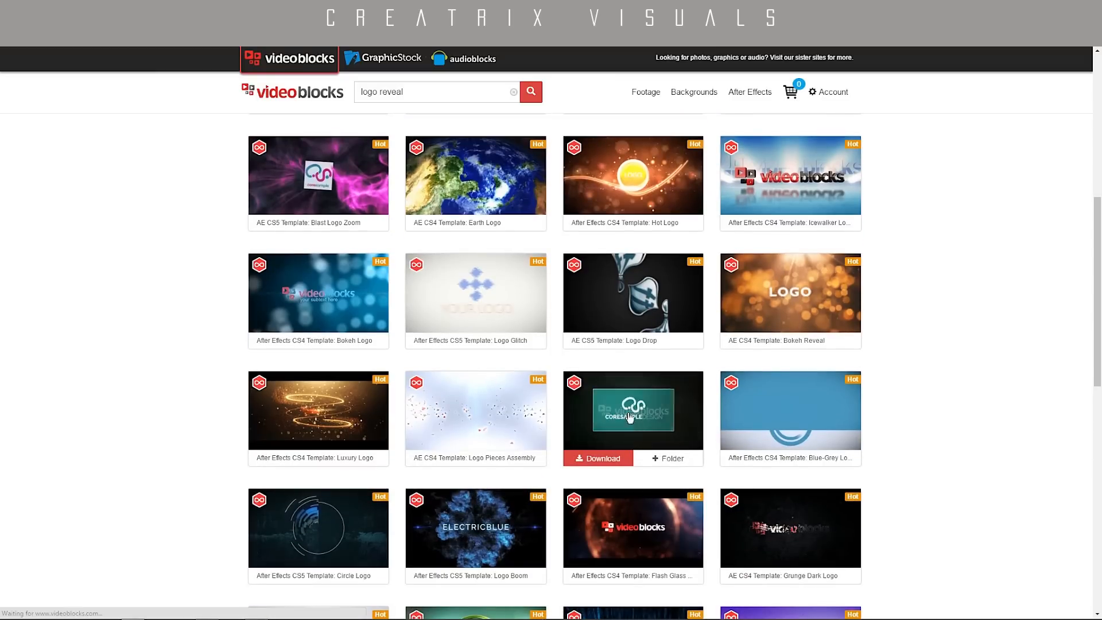
View the Hex Logo Intro template page, pause its preview and download it as a zip.
{"action": "left_click", "coordinate": [632, 411]}
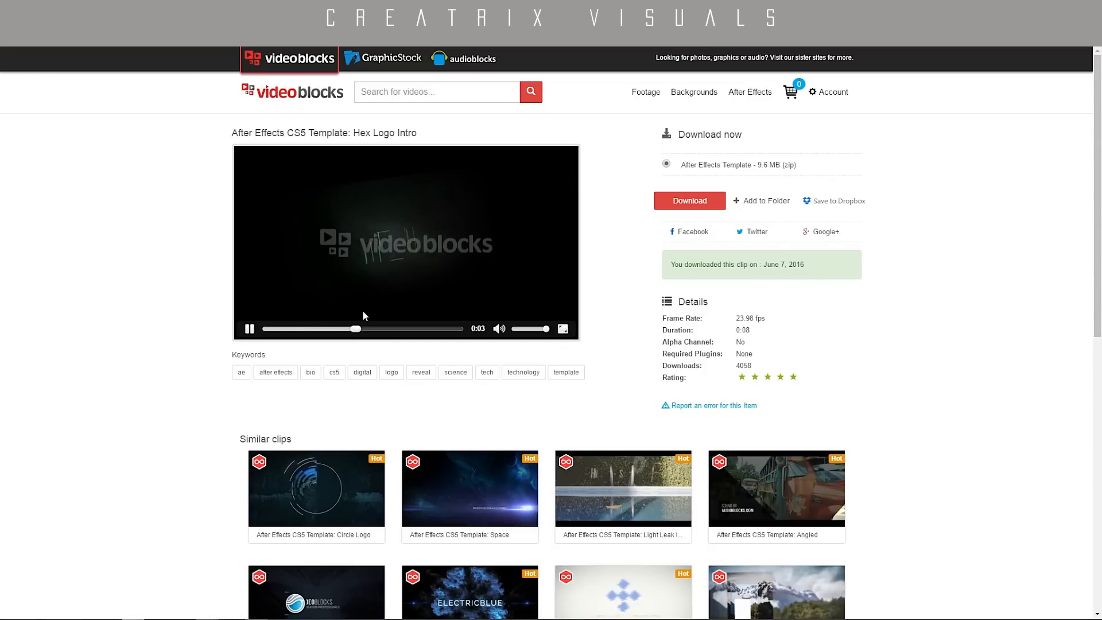
{"action": "left_click", "coordinate": [249, 328]}
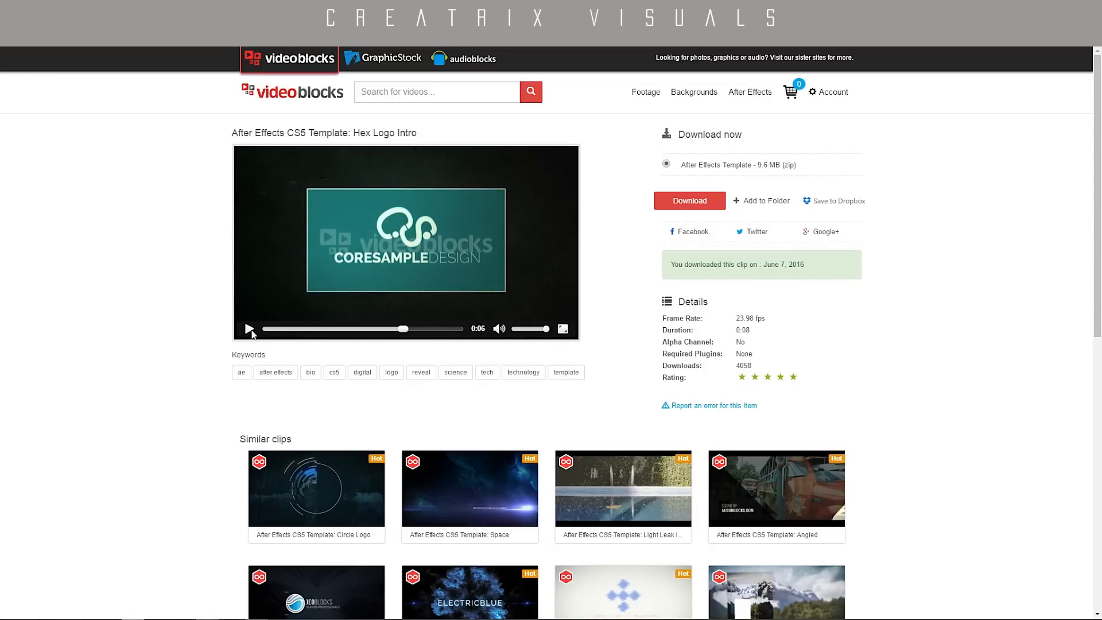
{"action": "mouse_move", "coordinate": [490, 253]}
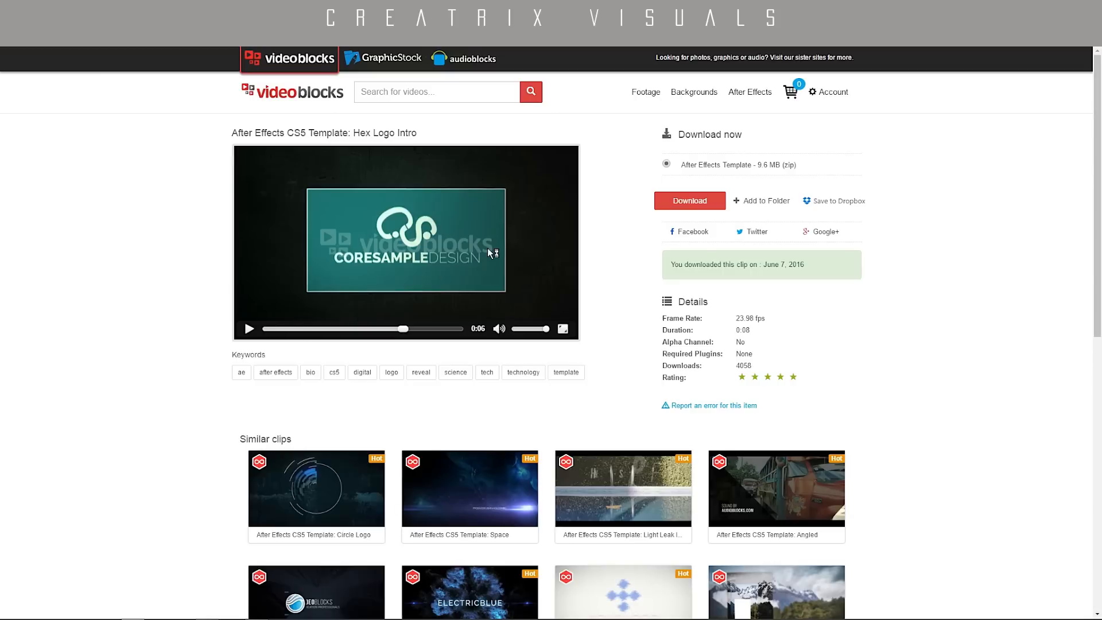
{"action": "mouse_move", "coordinate": [628, 285]}
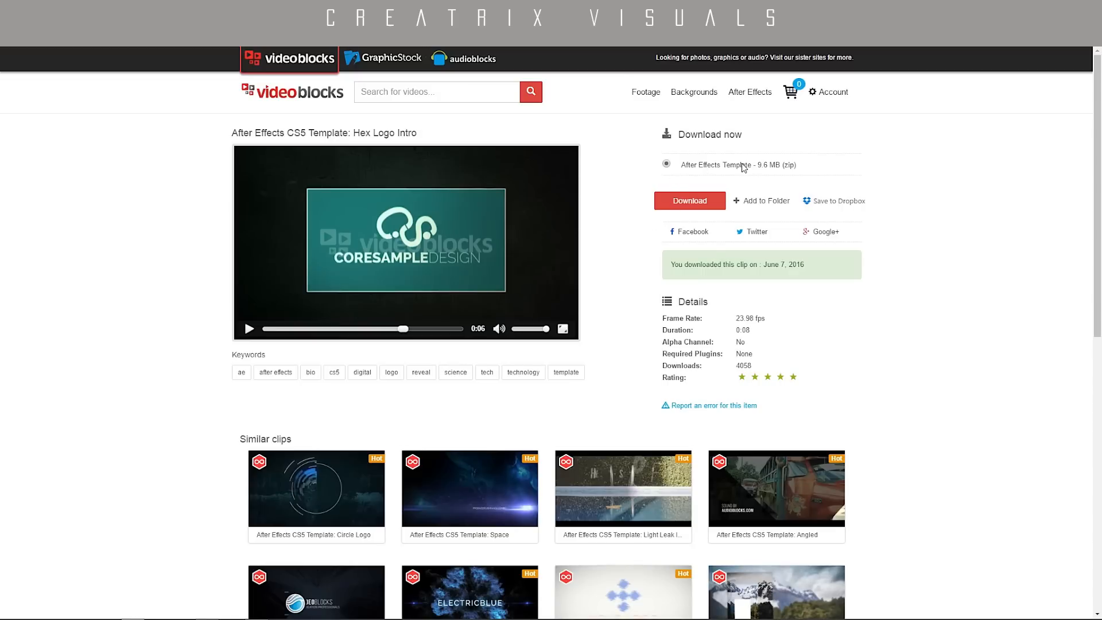
{"action": "mouse_move", "coordinate": [688, 210]}
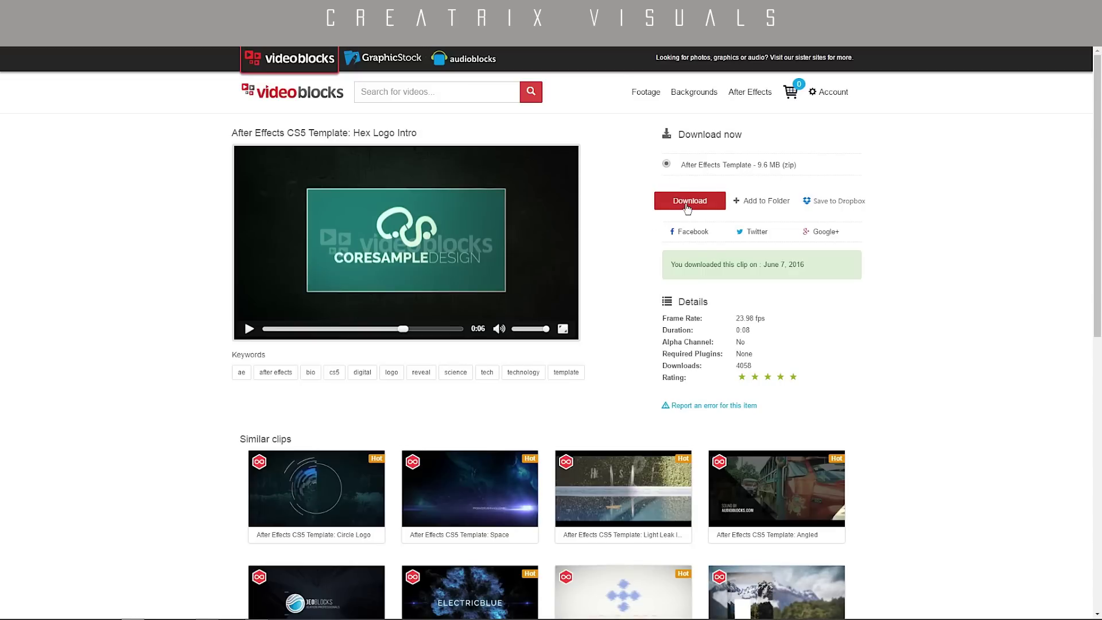
{"action": "left_click", "coordinate": [689, 200]}
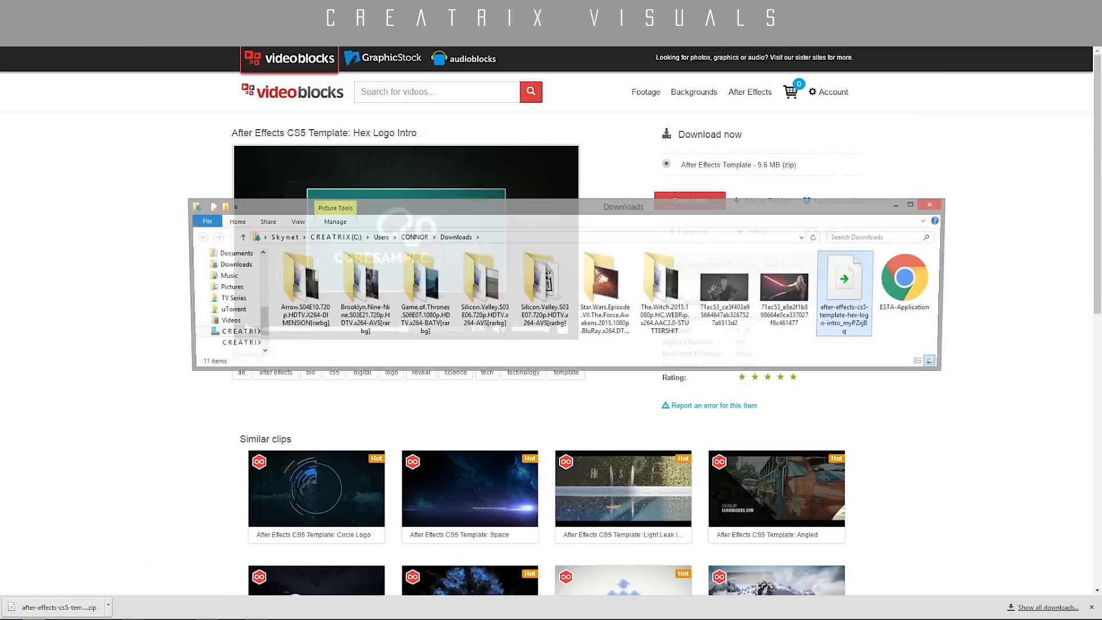
Extract the downloaded template zip on the desktop into a Hex Logo Intro folder.
{"action": "left_click", "coordinate": [847, 289]}
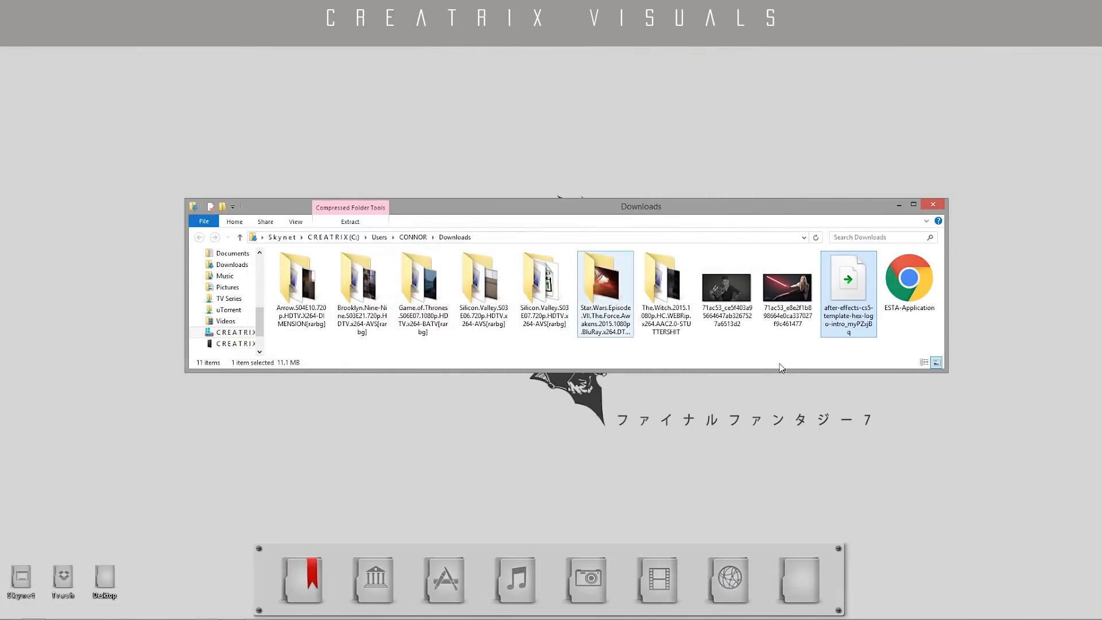
{"action": "mouse_move", "coordinate": [850, 281]}
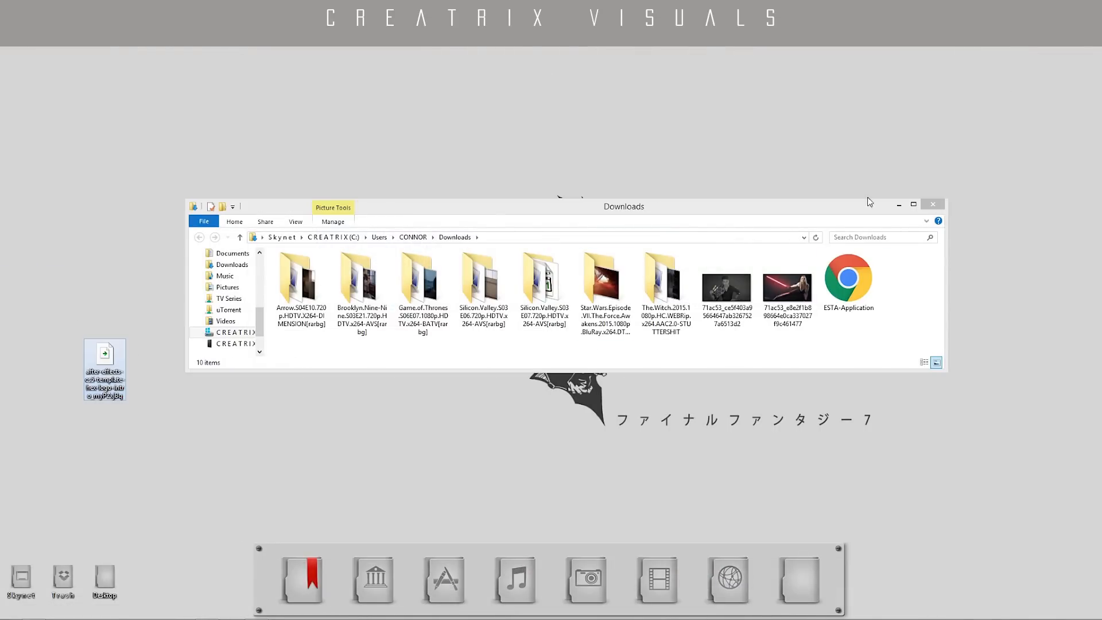
{"action": "right_click", "coordinate": [104, 368]}
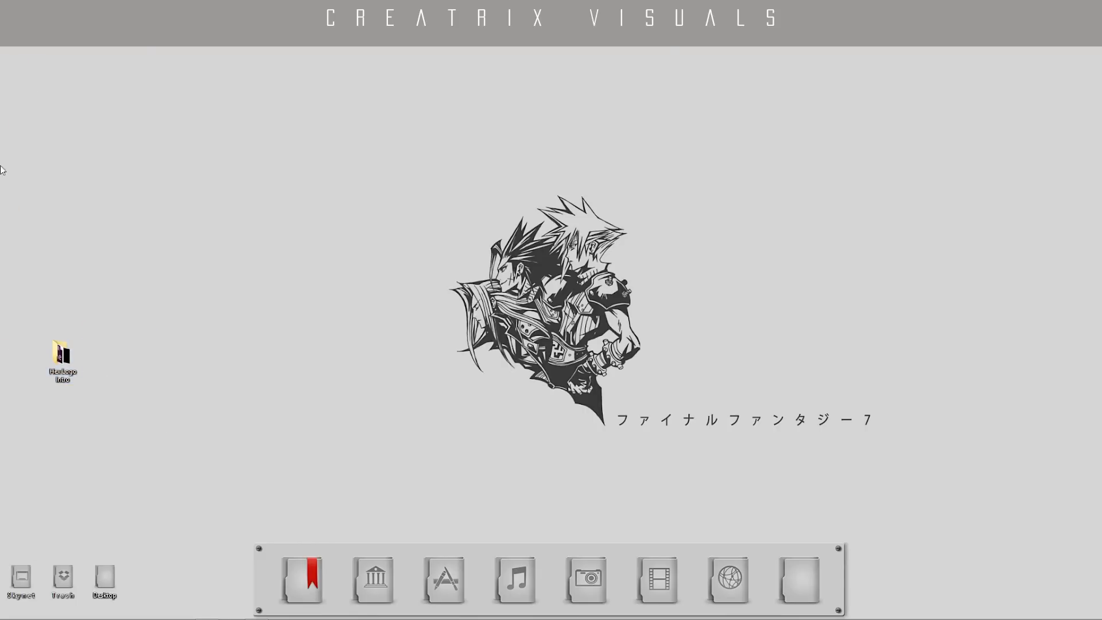
{"action": "double_click", "coordinate": [61, 355]}
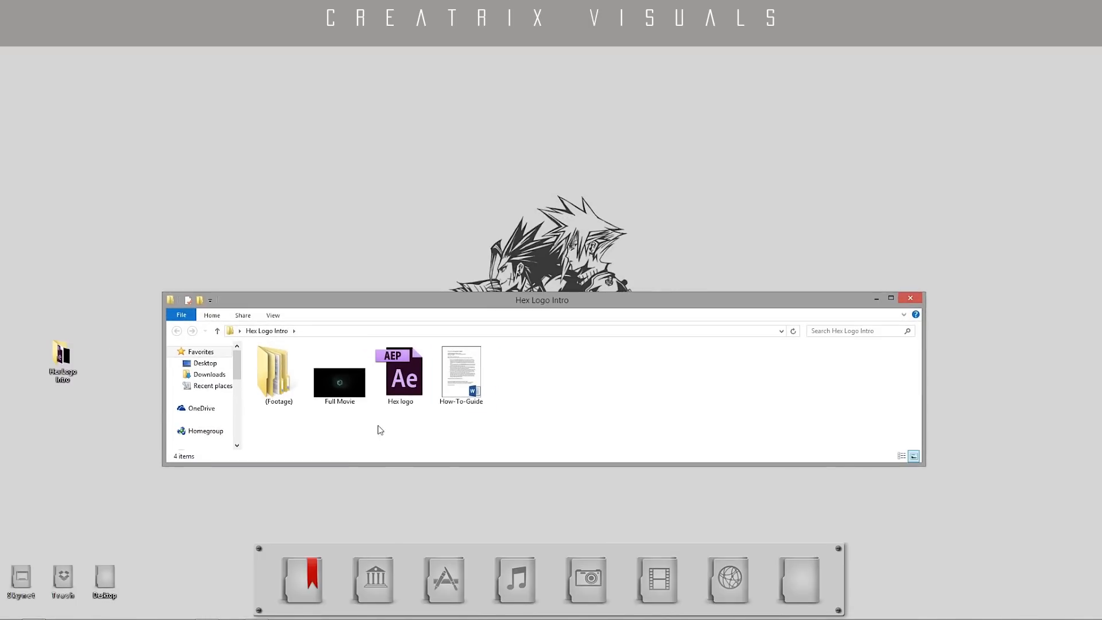
Look through the extracted folder's contents, including the Footage subfolder.
{"action": "left_click", "coordinate": [400, 375]}
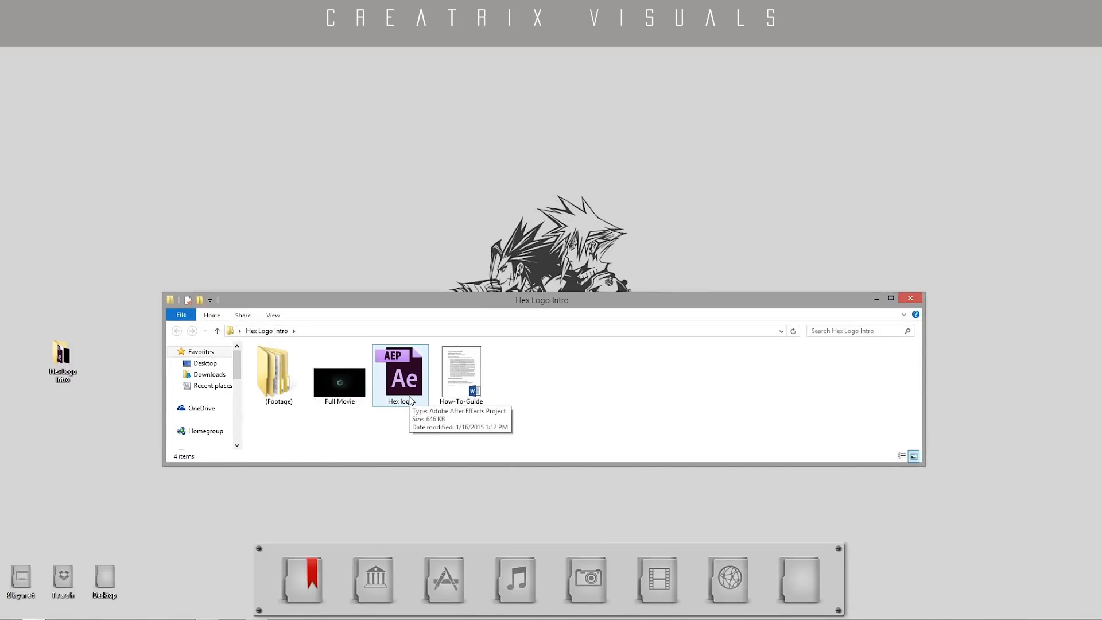
{"action": "mouse_move", "coordinate": [506, 358]}
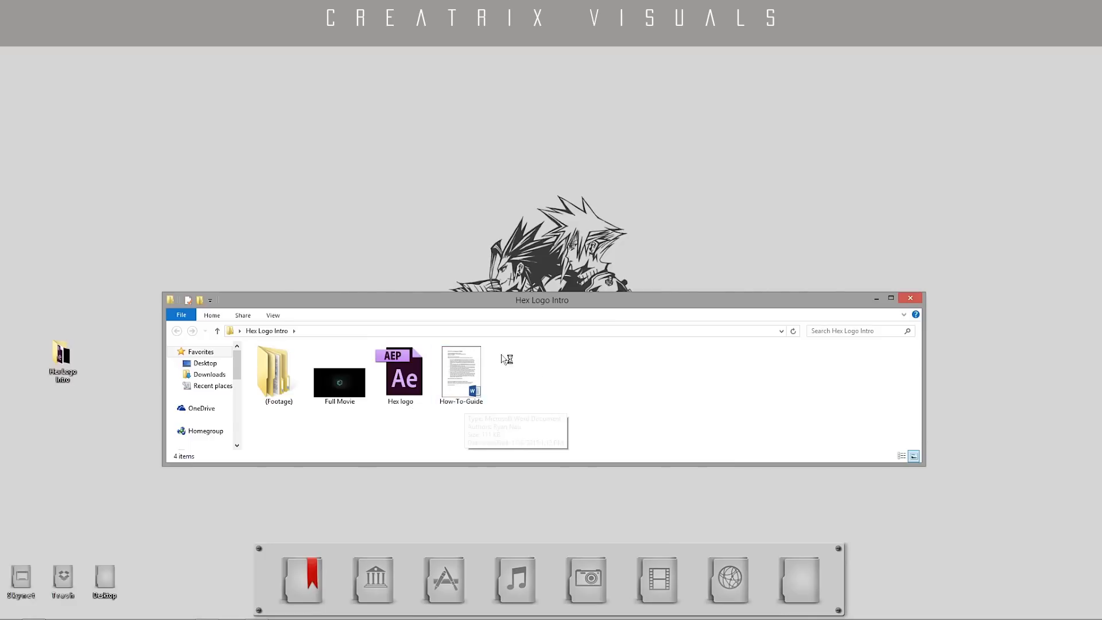
{"action": "mouse_move", "coordinate": [464, 380]}
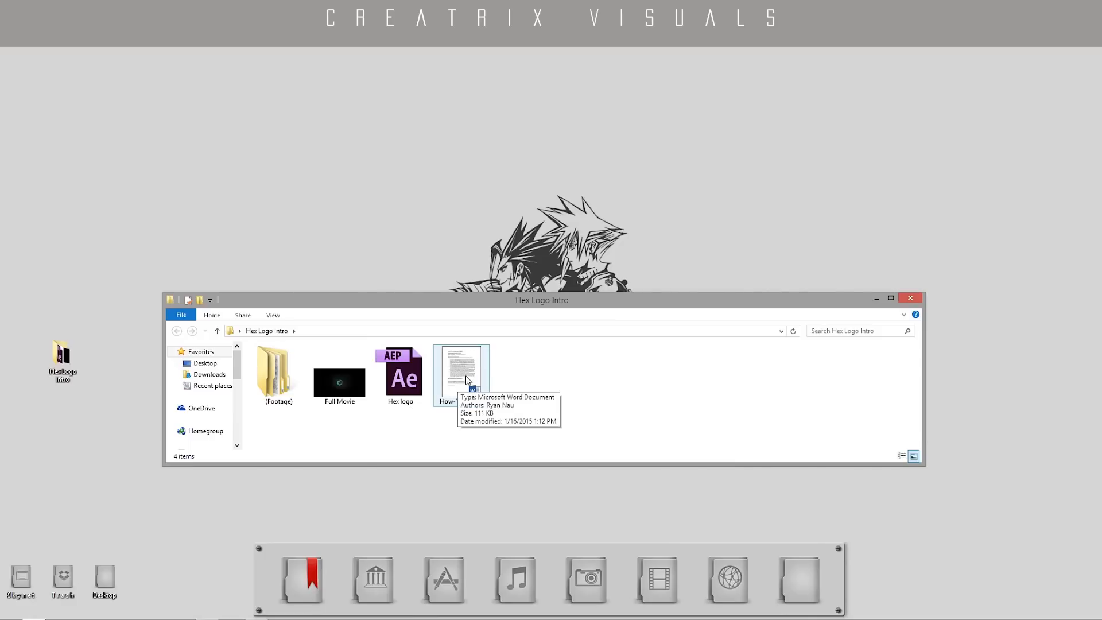
{"action": "double_click", "coordinate": [277, 369]}
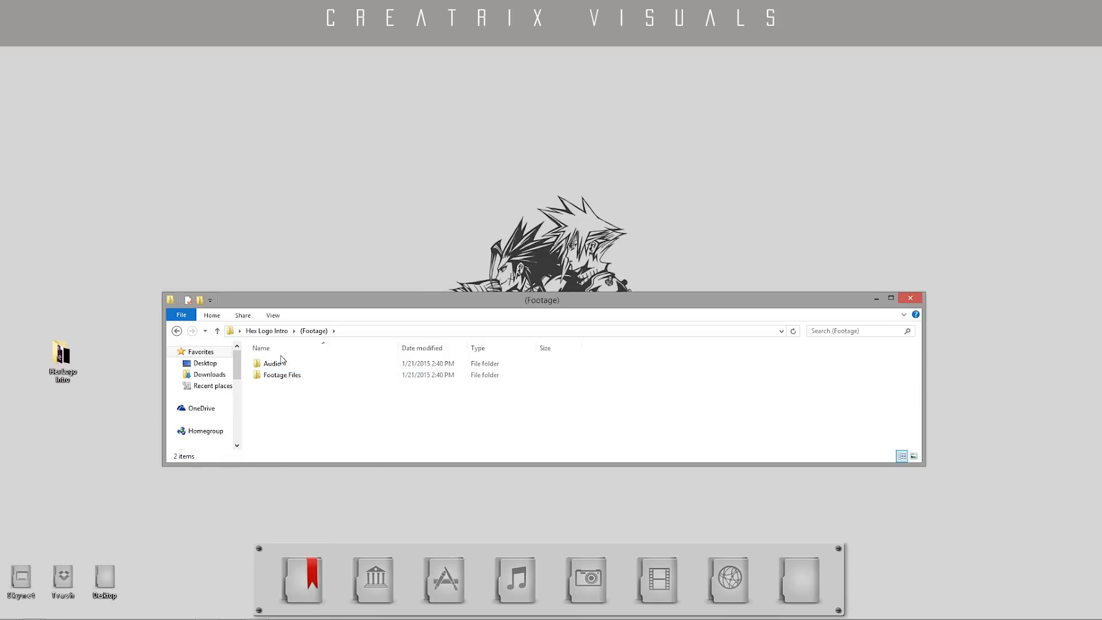
{"action": "double_click", "coordinate": [274, 363]}
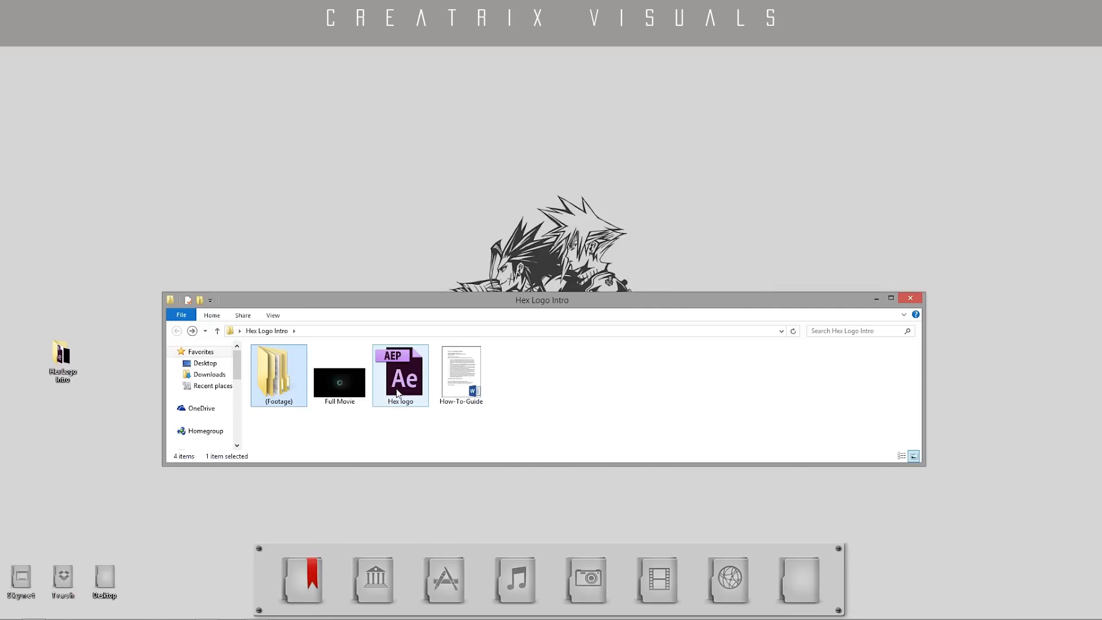
Load the hex logo intro project, discarding the untitled project and accepting conversion.
{"action": "double_click", "coordinate": [400, 369]}
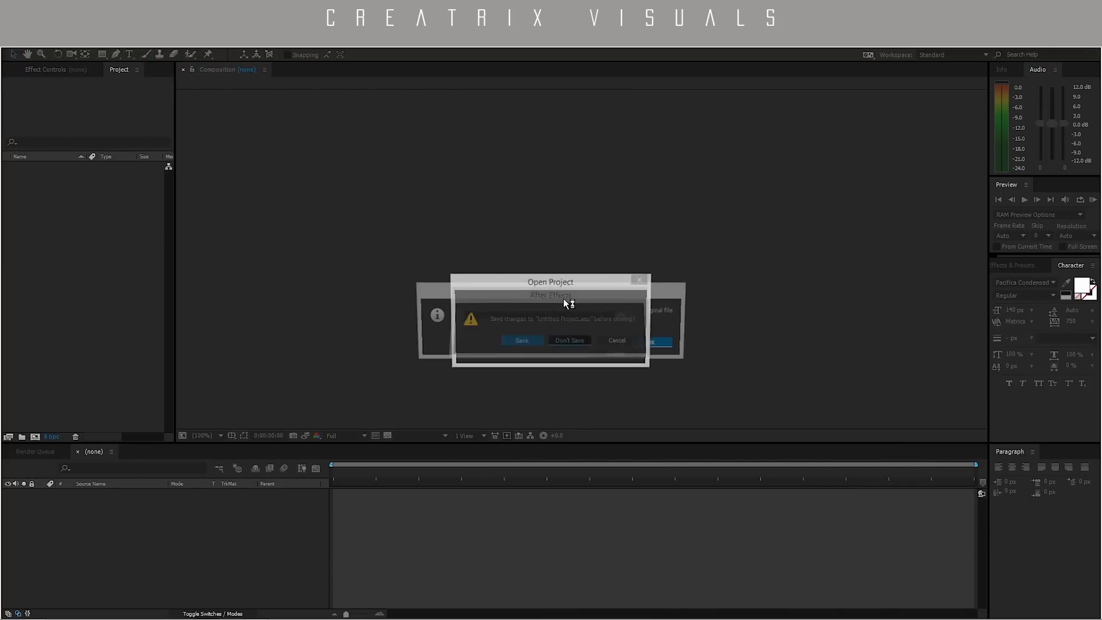
{"action": "left_click", "coordinate": [569, 340]}
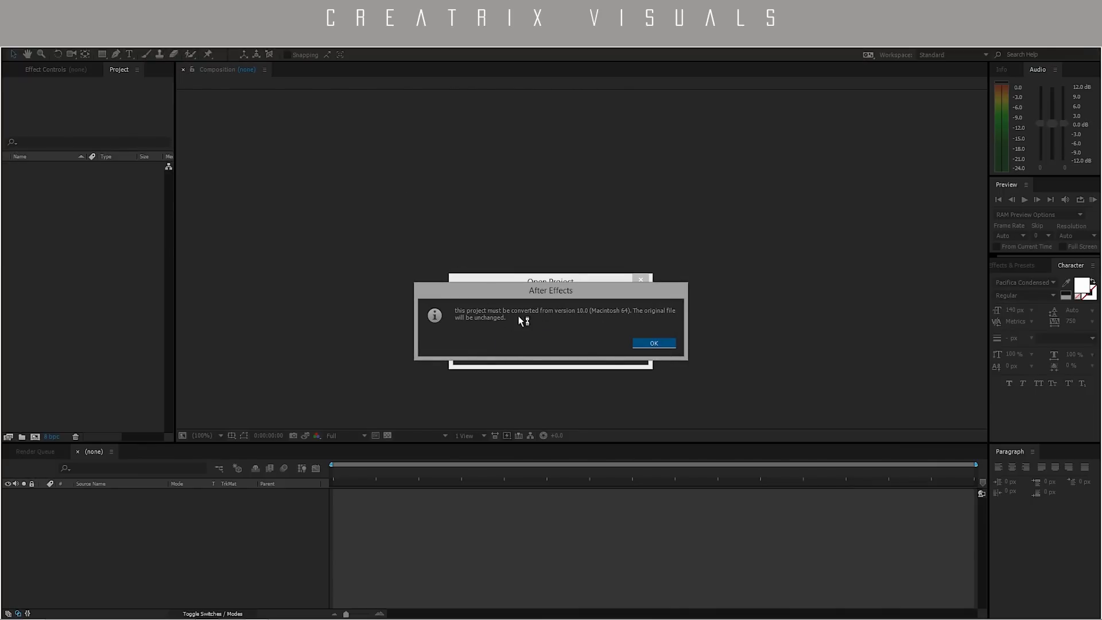
{"action": "left_click", "coordinate": [652, 343]}
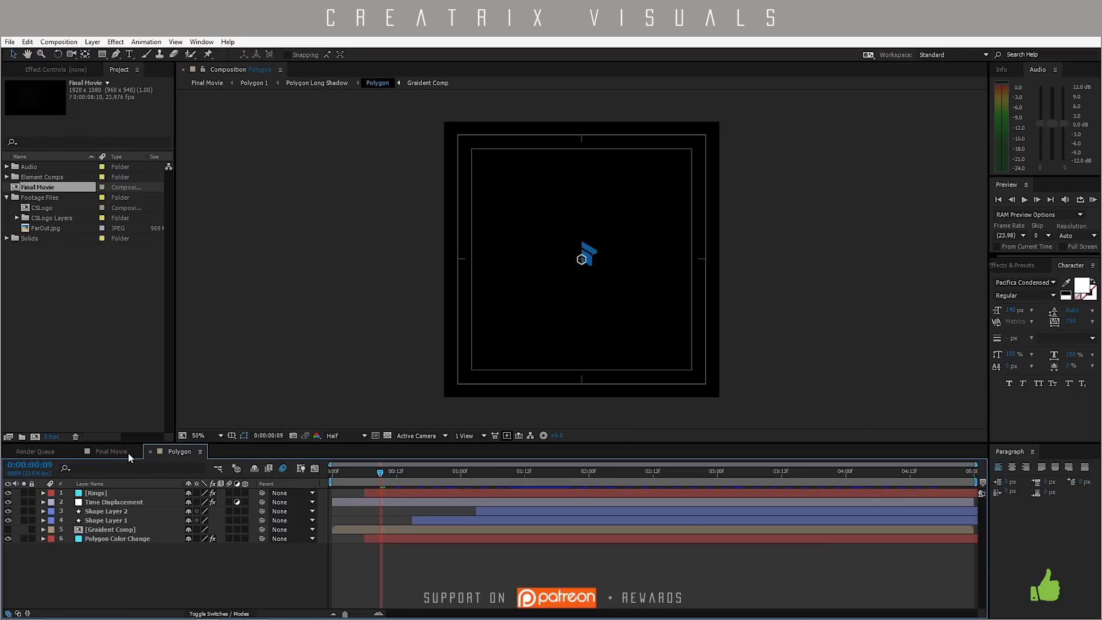
View the Final Movie composition's hexagon animation and select the CSLogo composition.
{"action": "left_click", "coordinate": [112, 451]}
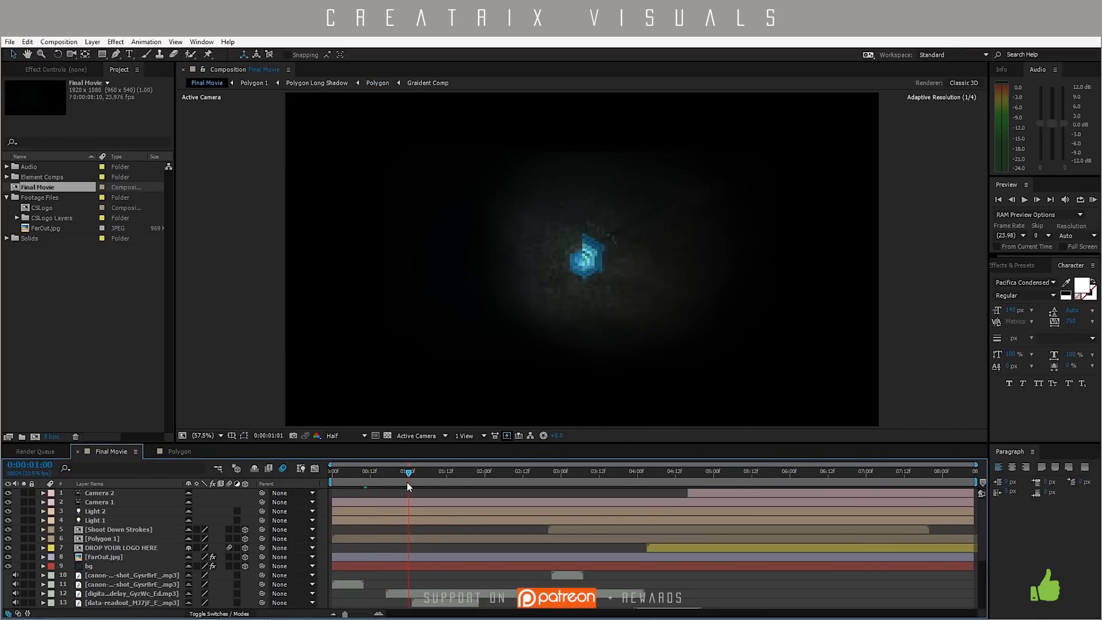
{"action": "left_click", "coordinate": [469, 471]}
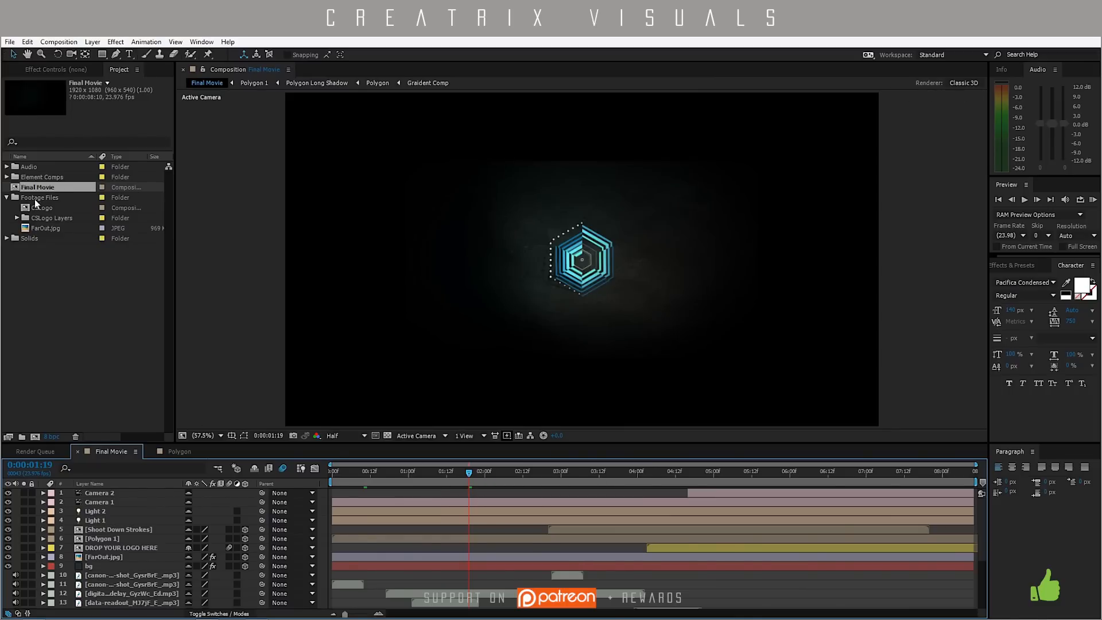
{"action": "left_click", "coordinate": [44, 208]}
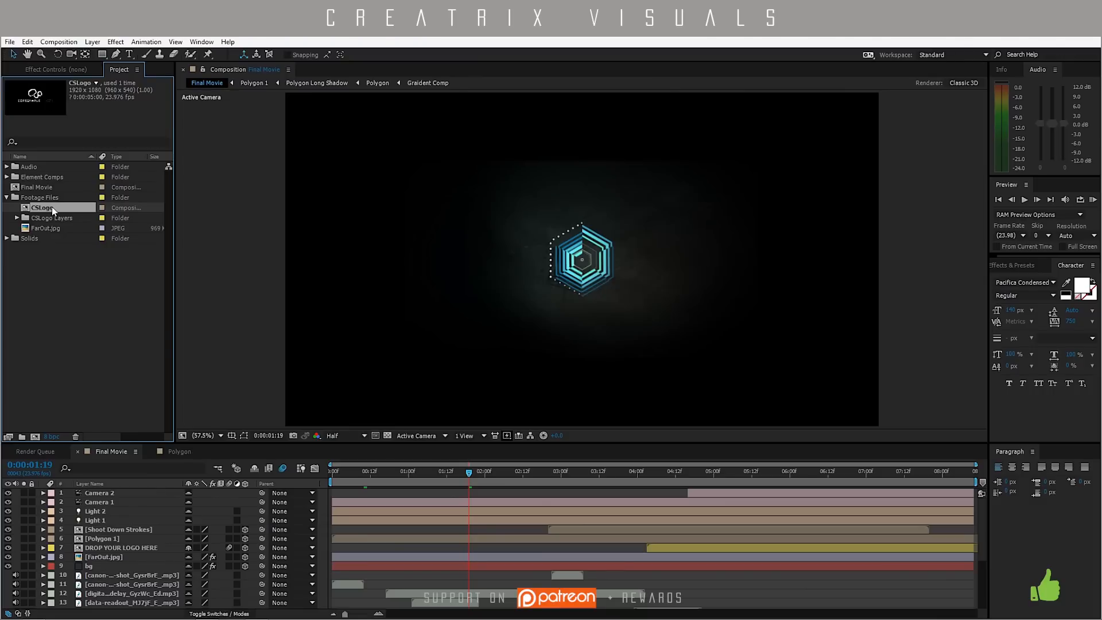
Enter the CSLogo composition and set its preview resolution from Half to Full.
{"action": "double_click", "coordinate": [43, 207]}
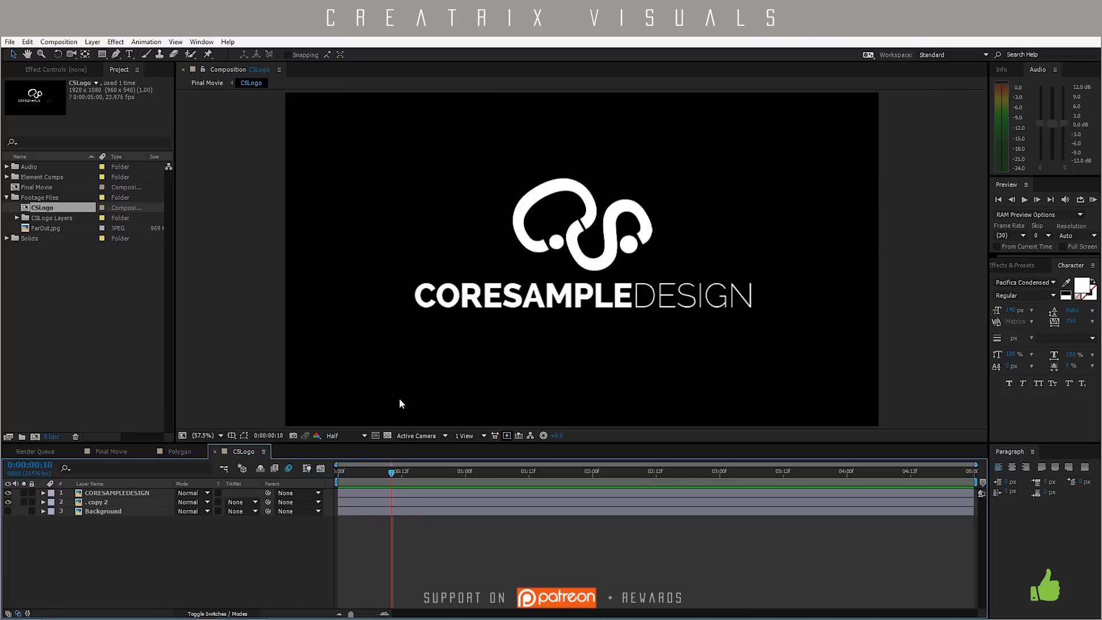
{"action": "left_click", "coordinate": [344, 435]}
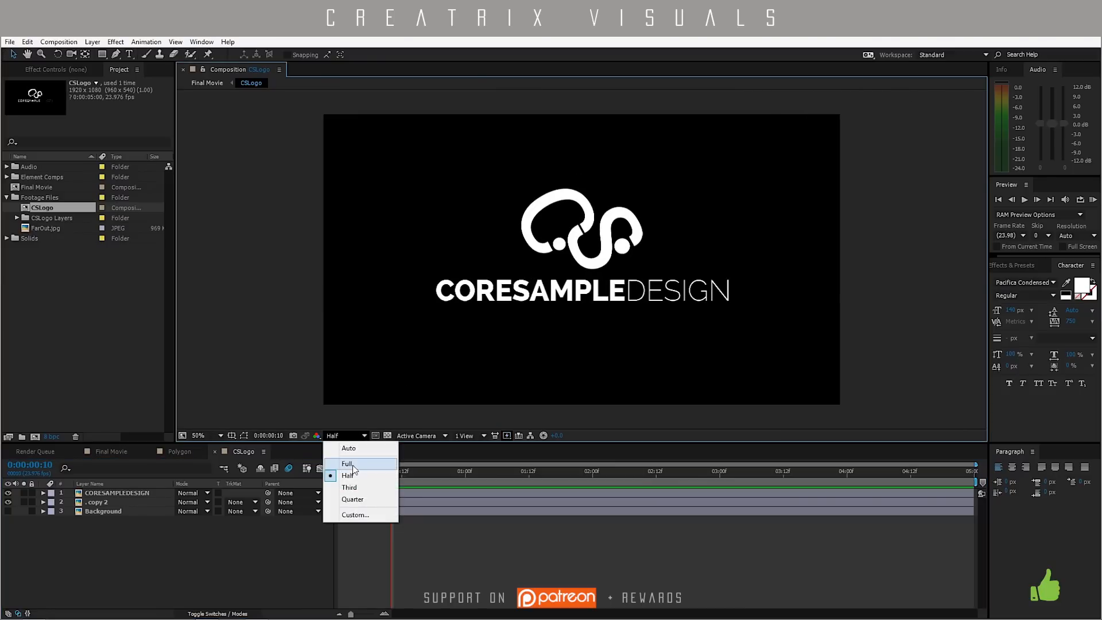
{"action": "left_click", "coordinate": [347, 463]}
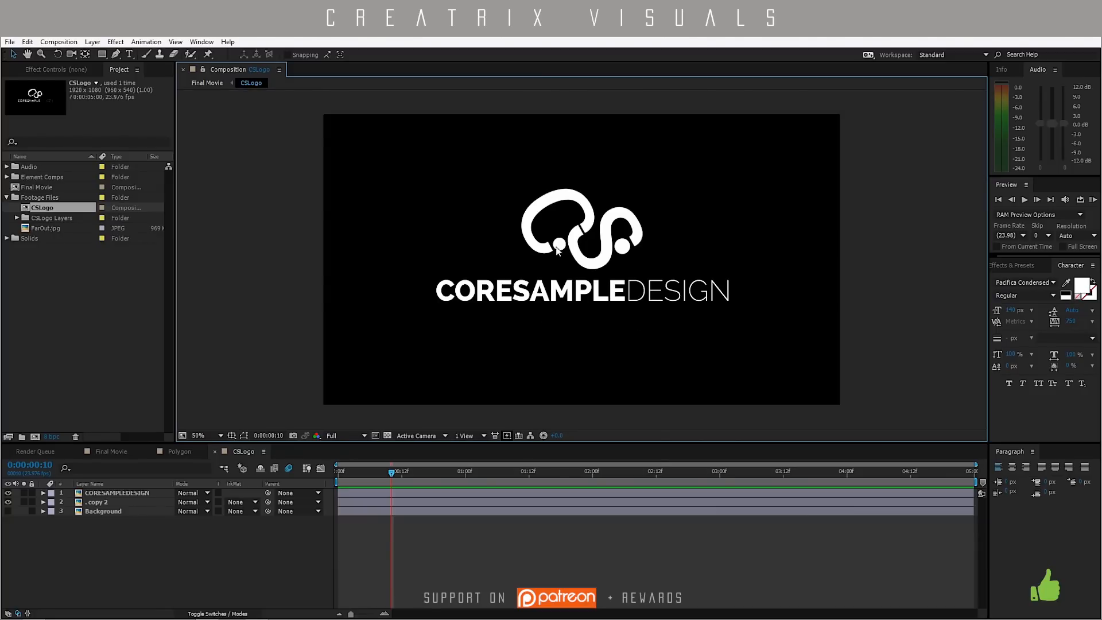
{"action": "mouse_move", "coordinate": [745, 352]}
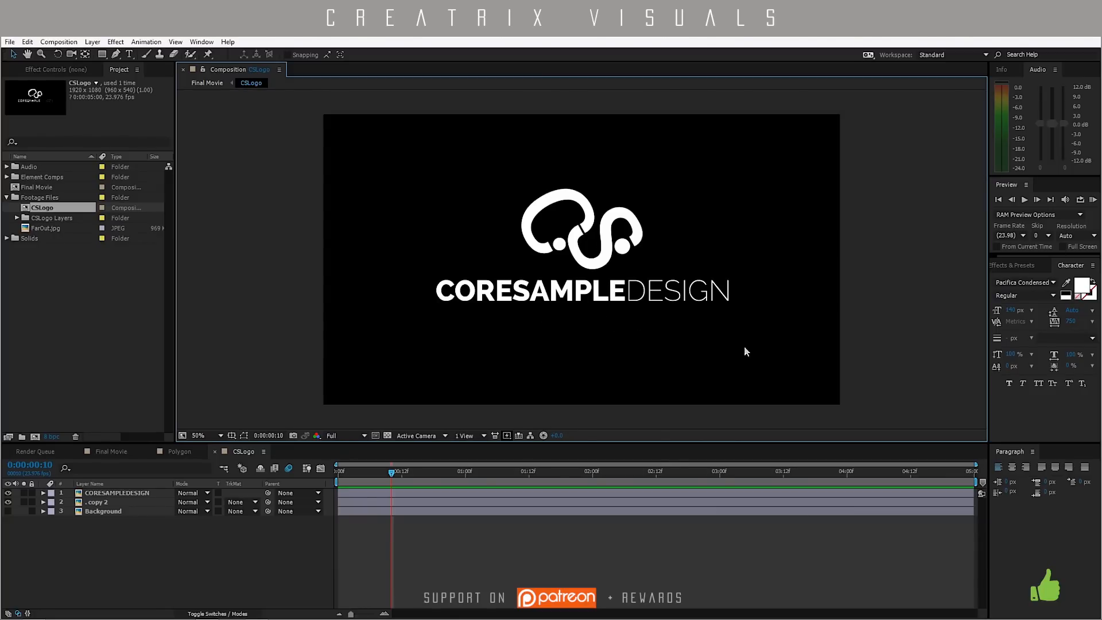
{"action": "mouse_move", "coordinate": [731, 338]}
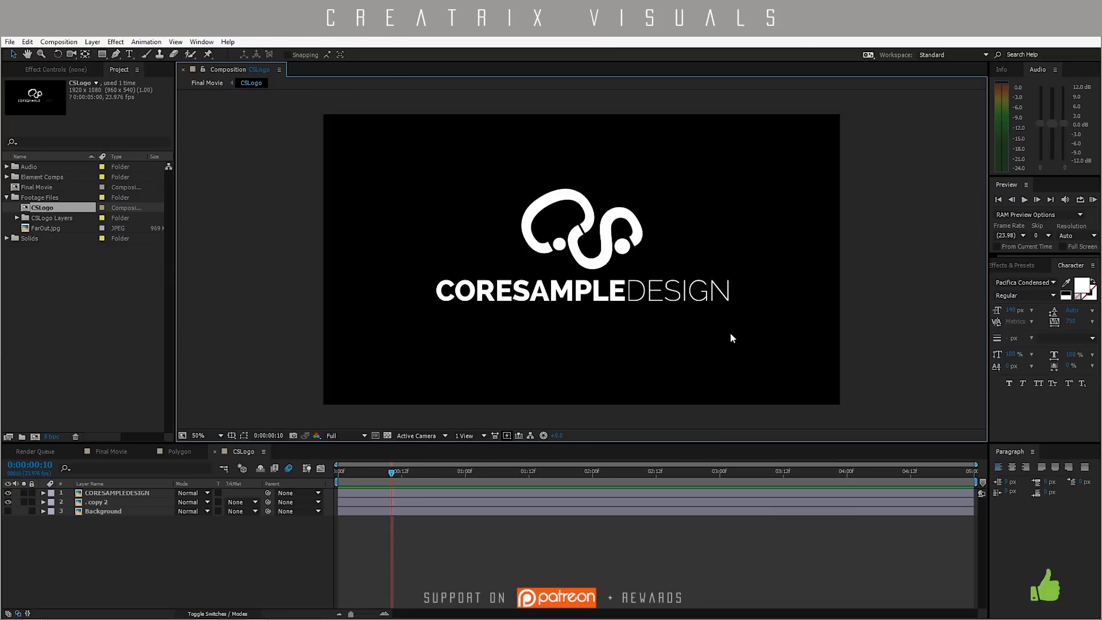
{"action": "mouse_move", "coordinate": [728, 325]}
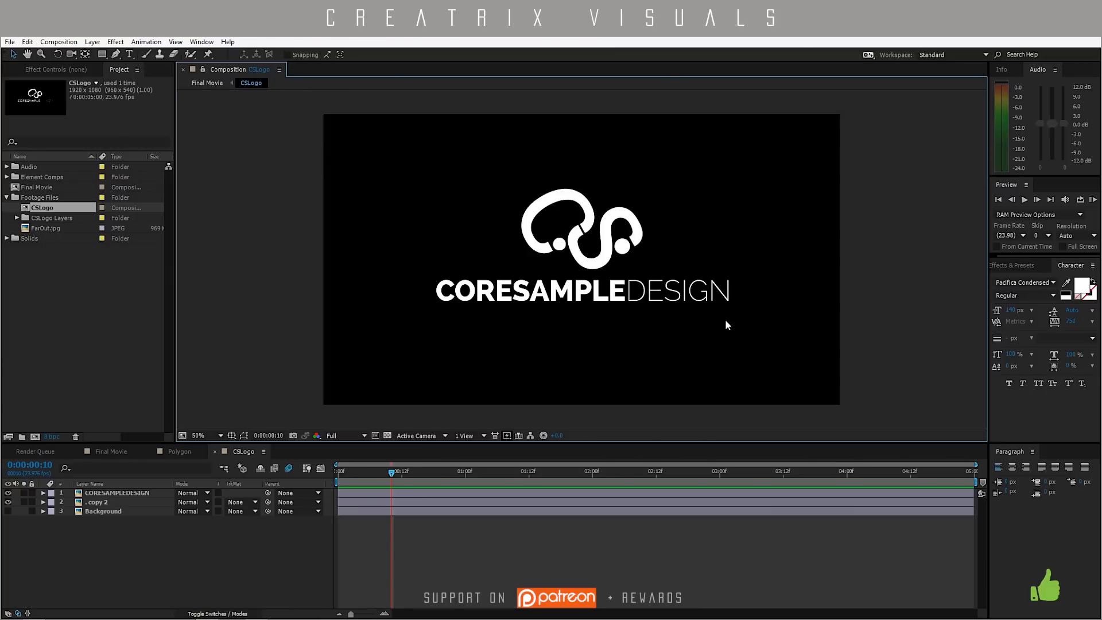
{"action": "mouse_move", "coordinate": [531, 348]}
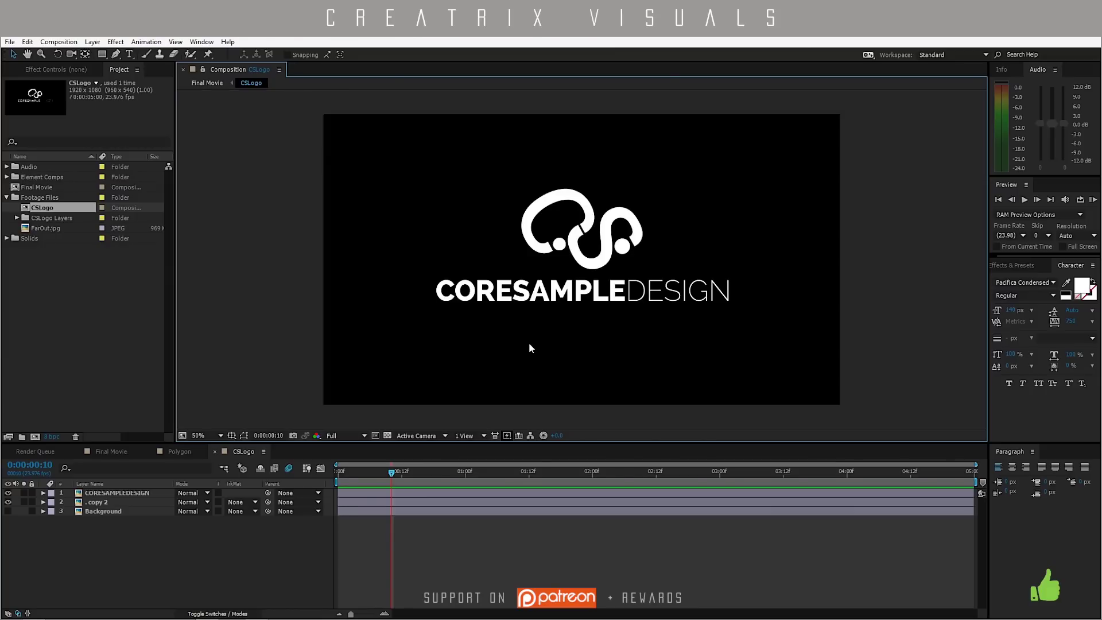
{"action": "mouse_move", "coordinate": [548, 344]}
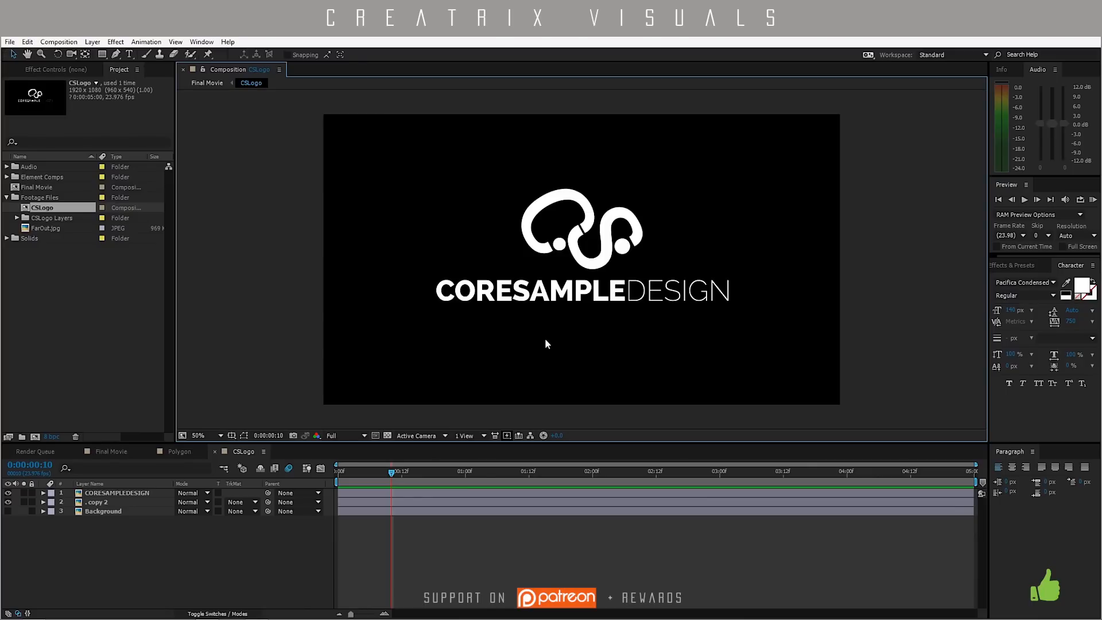
{"action": "mouse_move", "coordinate": [588, 331]}
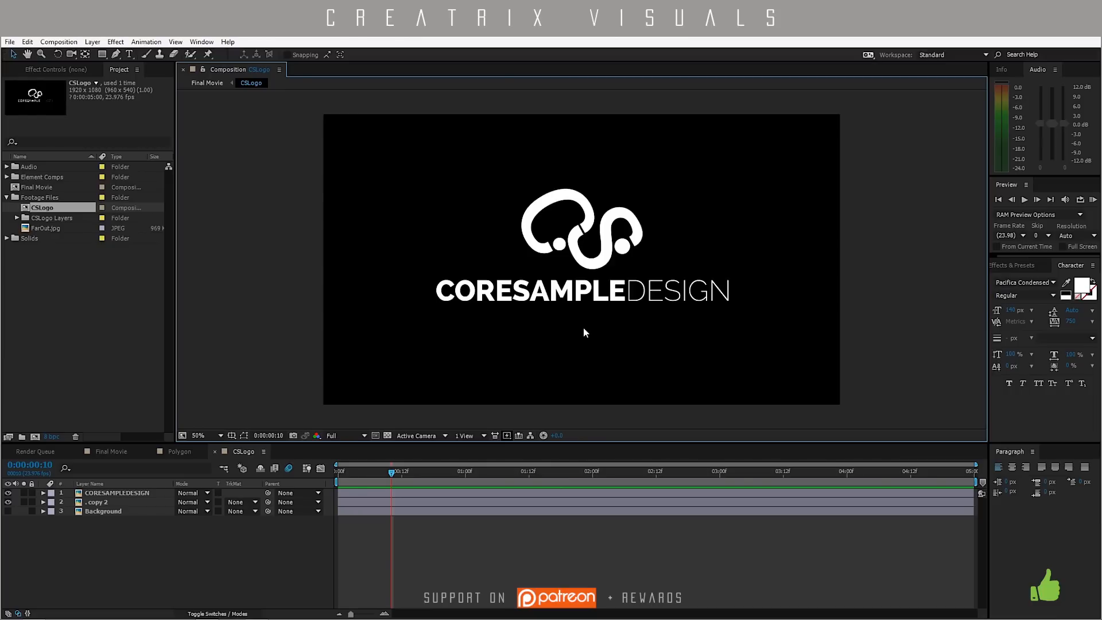
{"action": "mouse_move", "coordinate": [601, 325]}
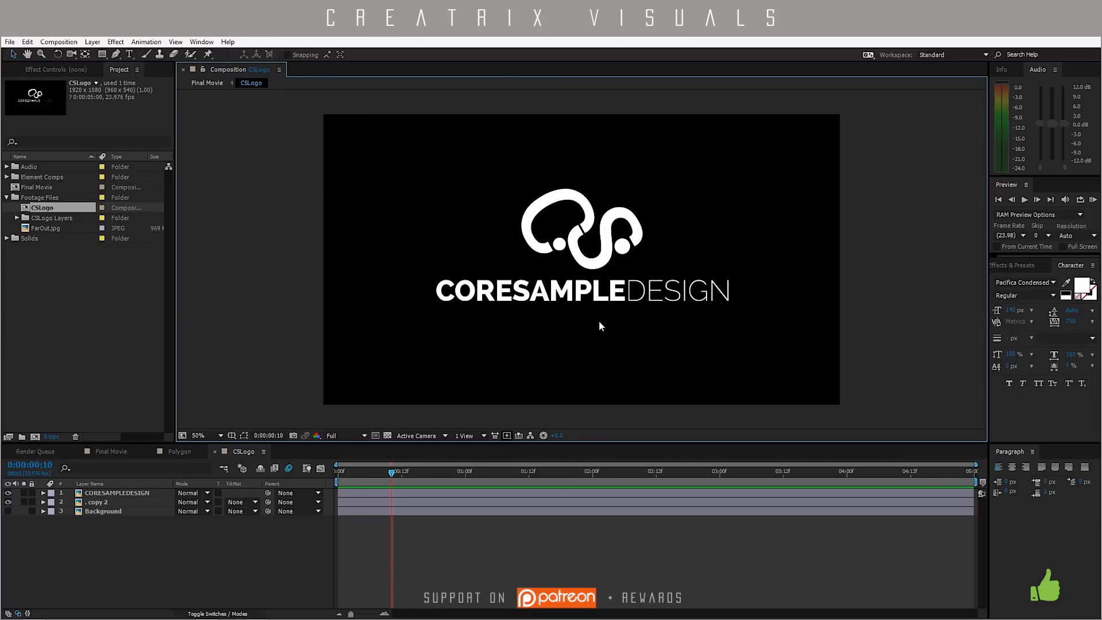
{"action": "mouse_move", "coordinate": [1063, 40]}
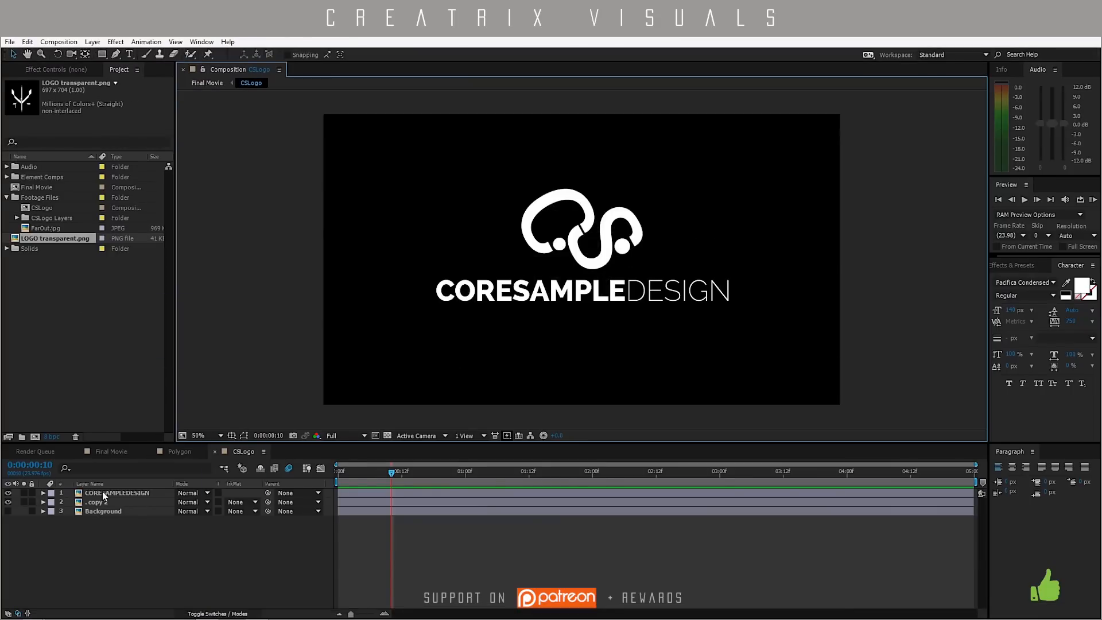
Select the CORESAMPLEDESIGN placeholder layers so the imported LOGO transparent.png replaces them.
{"action": "left_click", "coordinate": [117, 492]}
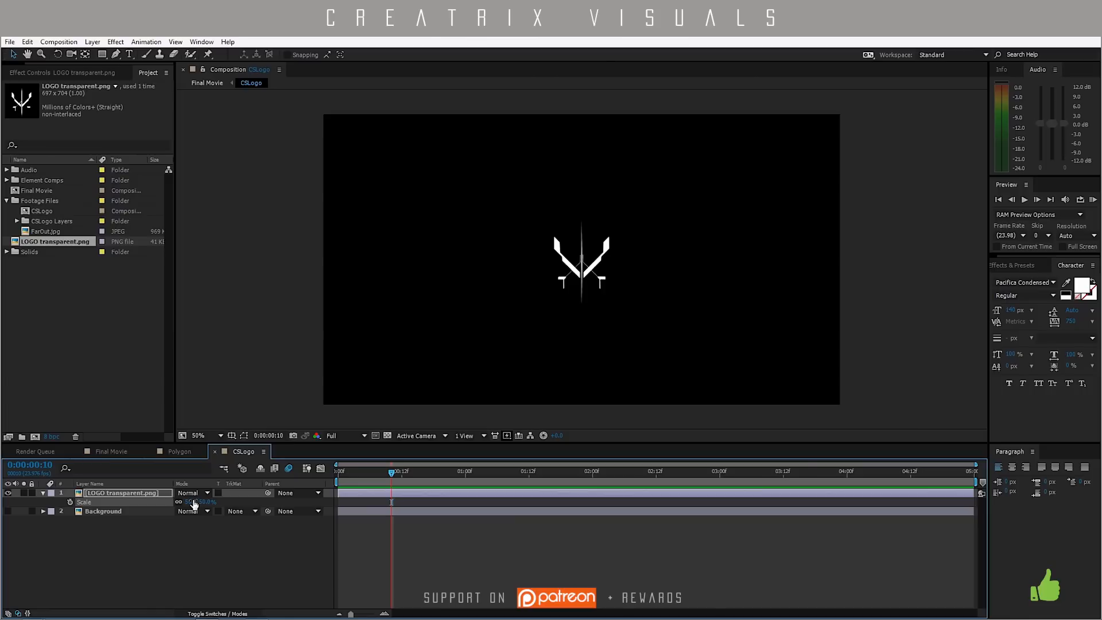
{"action": "mouse_move", "coordinate": [644, 304]}
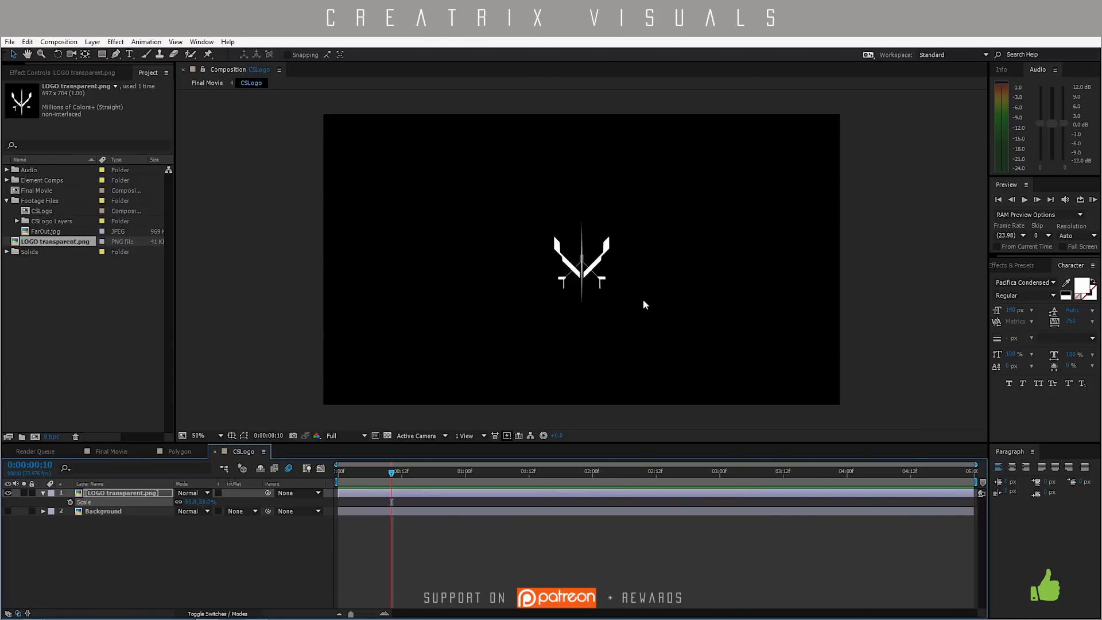
Scale the logo down and overlay a proportional grid to position it above centre.
{"action": "double_click", "coordinate": [199, 502]}
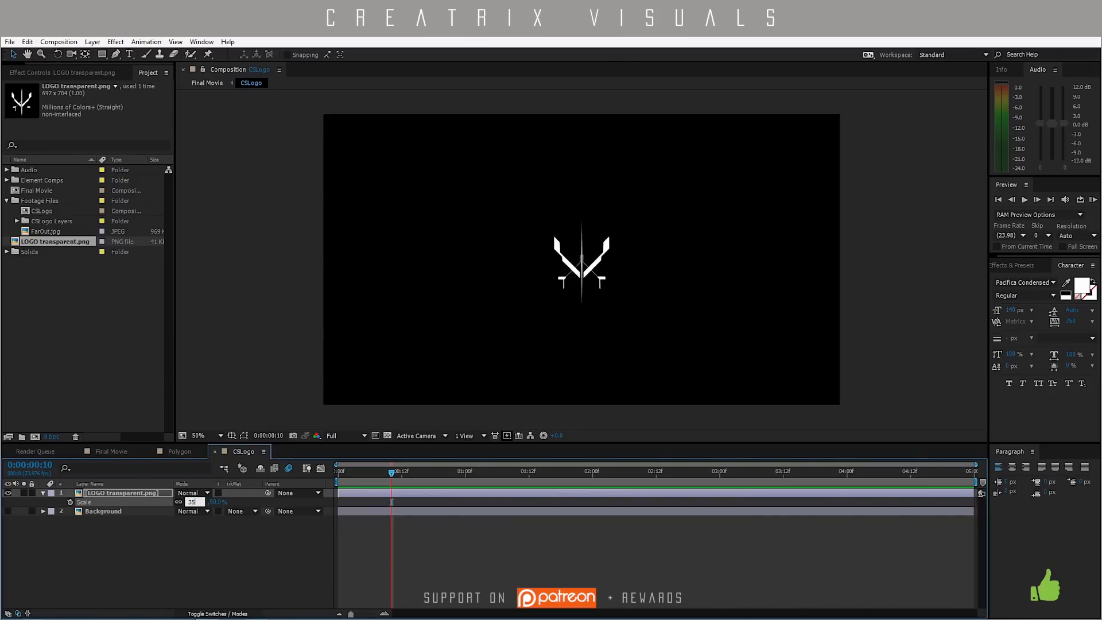
{"action": "left_click", "coordinate": [232, 435]}
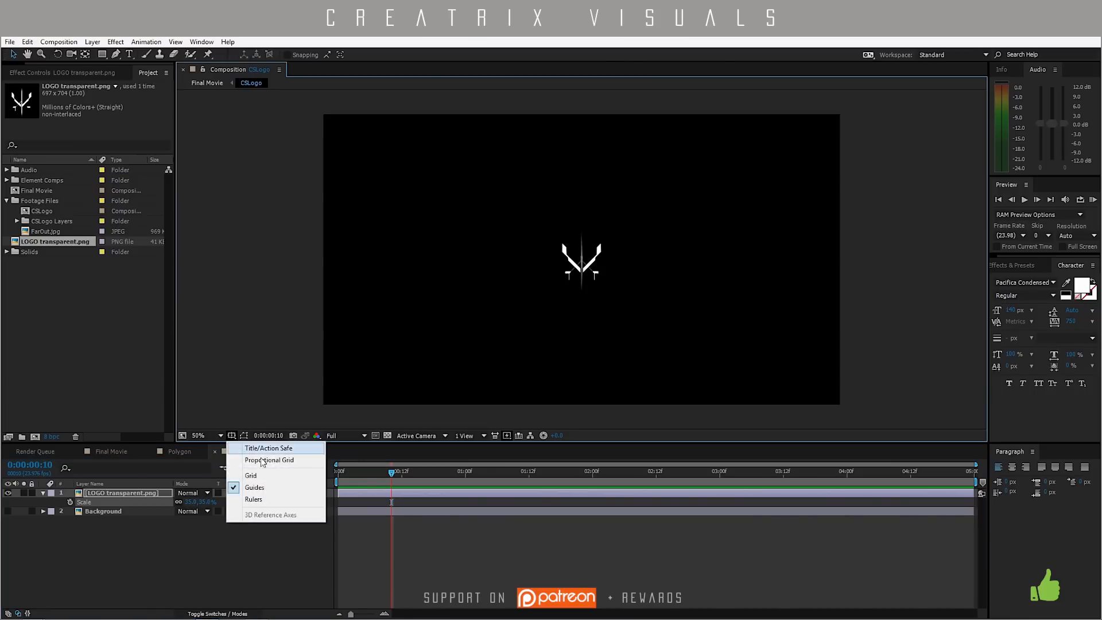
{"action": "left_click", "coordinate": [250, 475]}
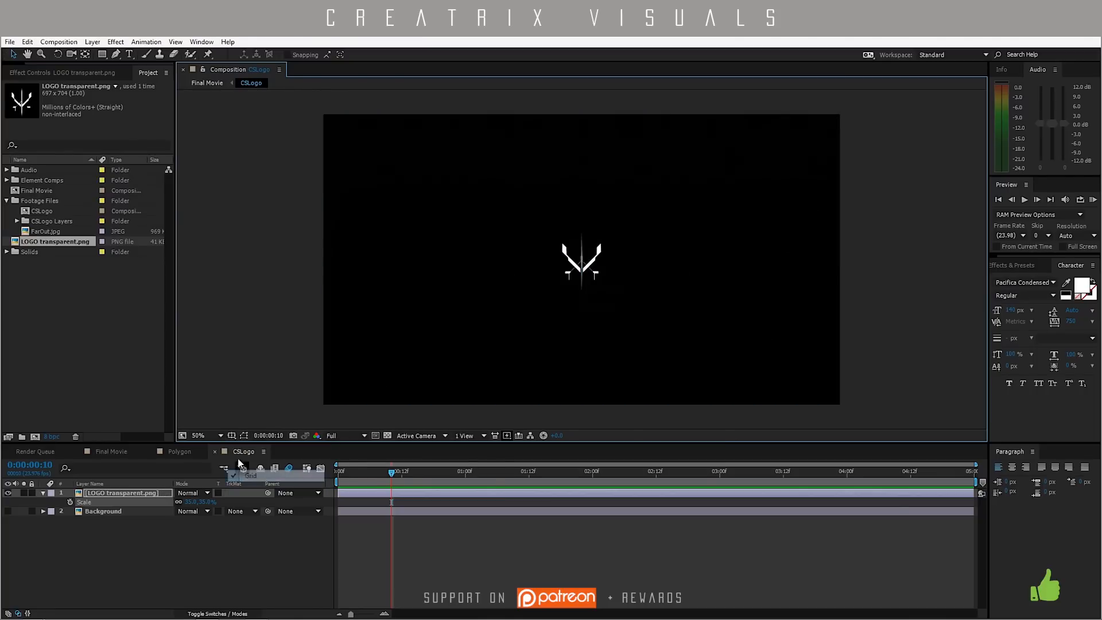
{"action": "left_click", "coordinate": [251, 475]}
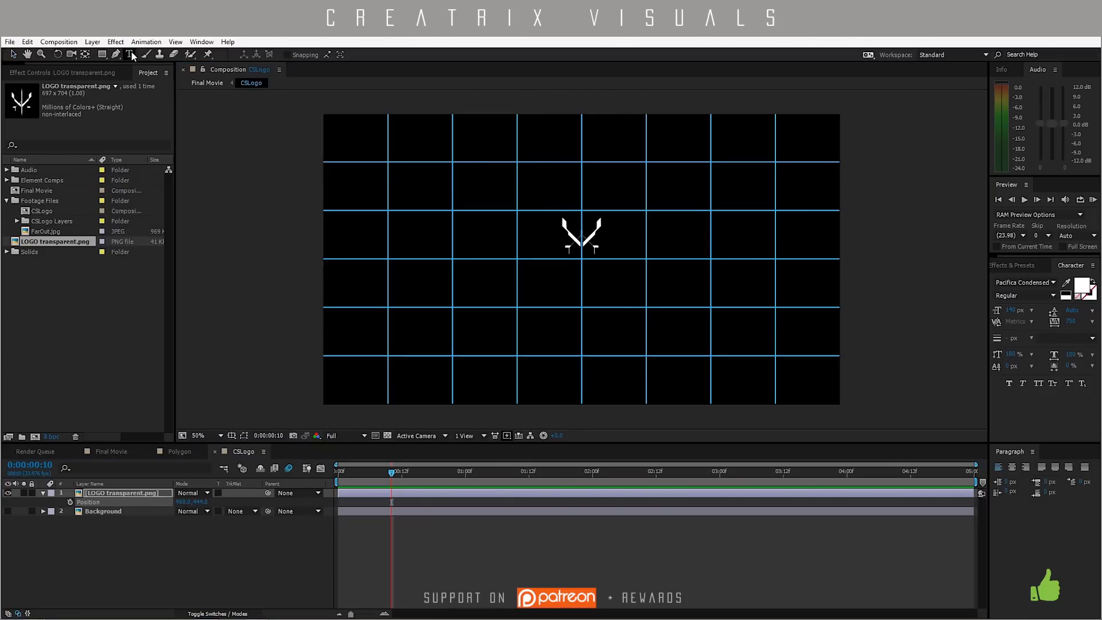
Add a CREATRIX VISUALS title beneath the logo and match the logo's scale to it.
{"action": "left_click", "coordinate": [537, 299]}
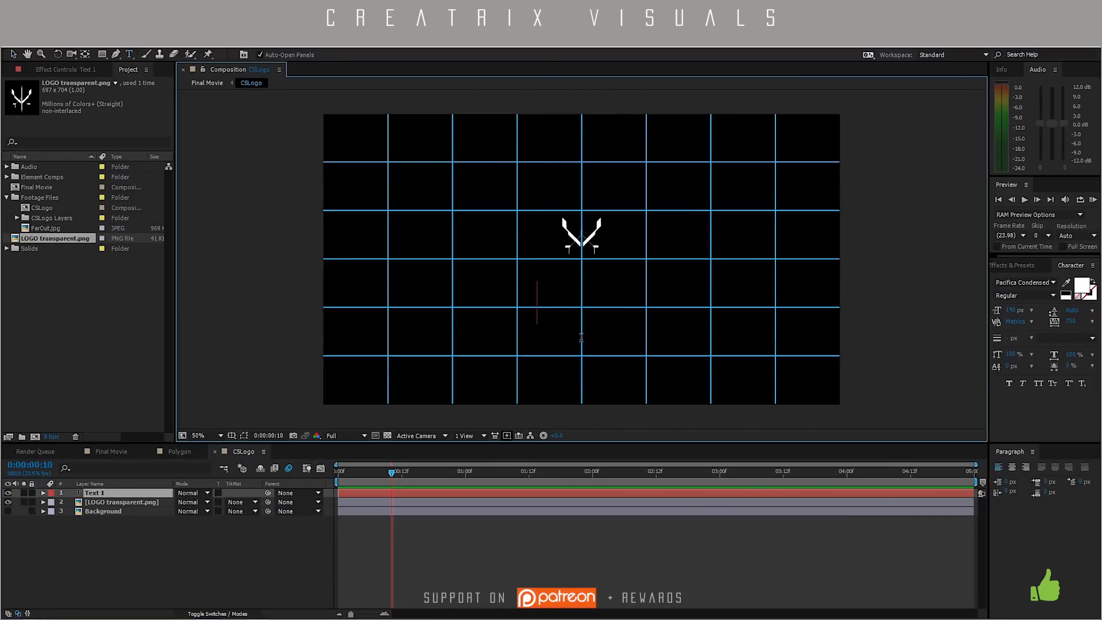
{"action": "type", "text": "CREATR"}
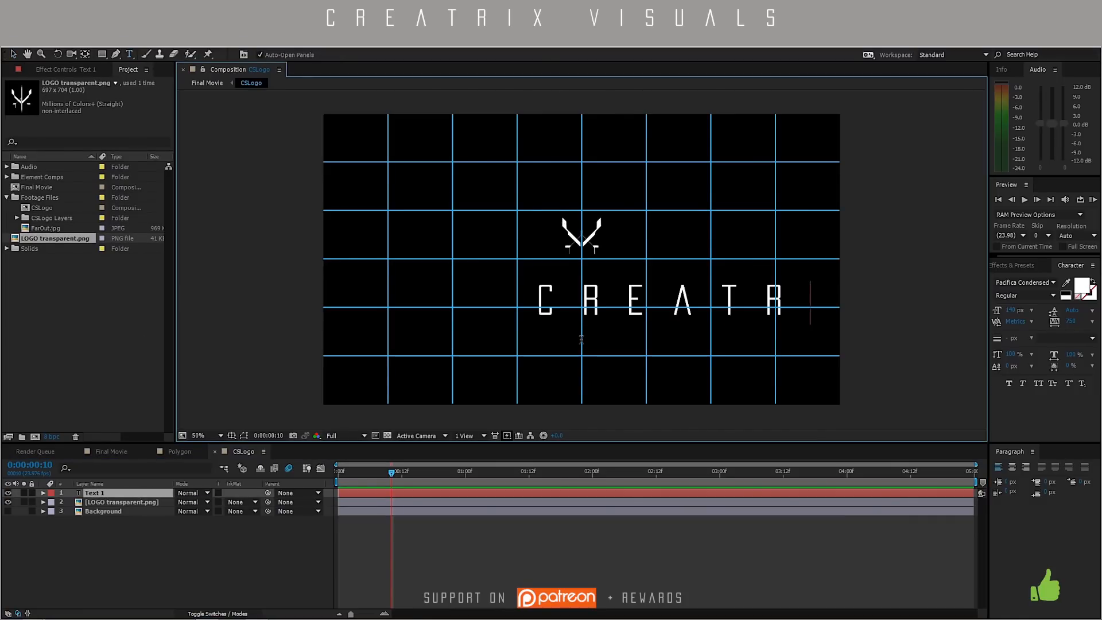
{"action": "type", "text": "IX VISUALS"}
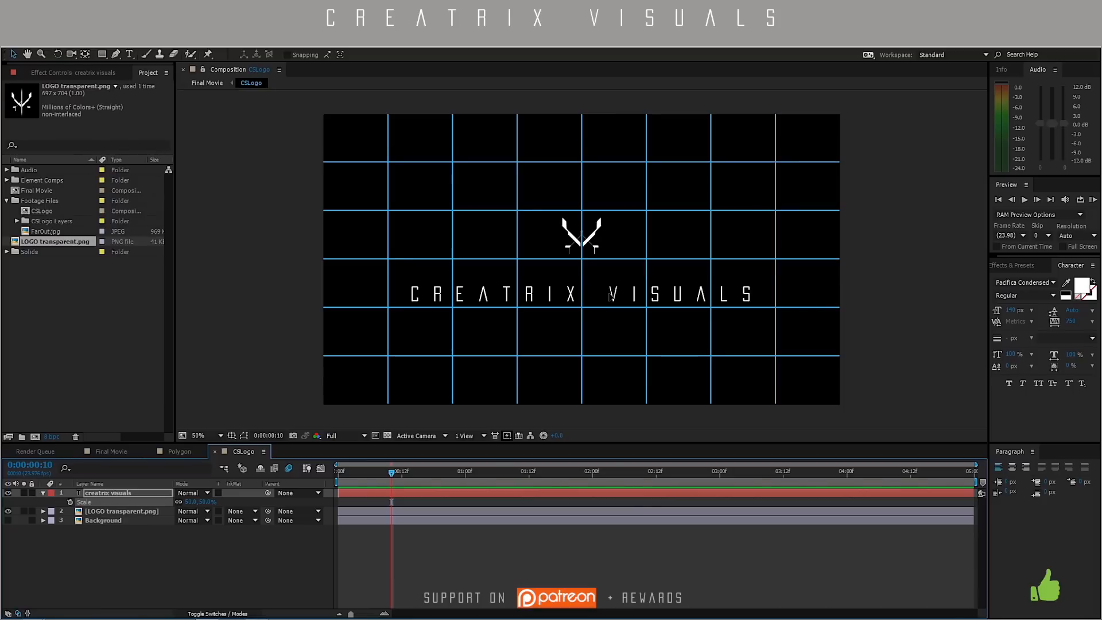
{"action": "left_click", "coordinate": [119, 511]}
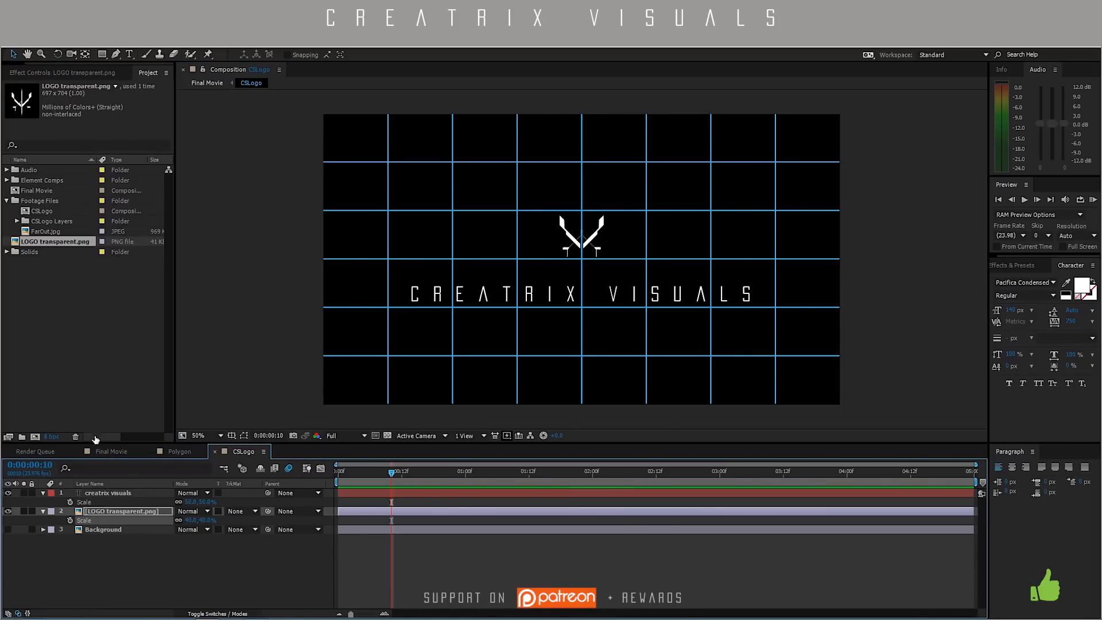
Check the new logo in Final Movie and verify its scale inside the CSLogo precomp.
{"action": "left_click", "coordinate": [207, 83]}
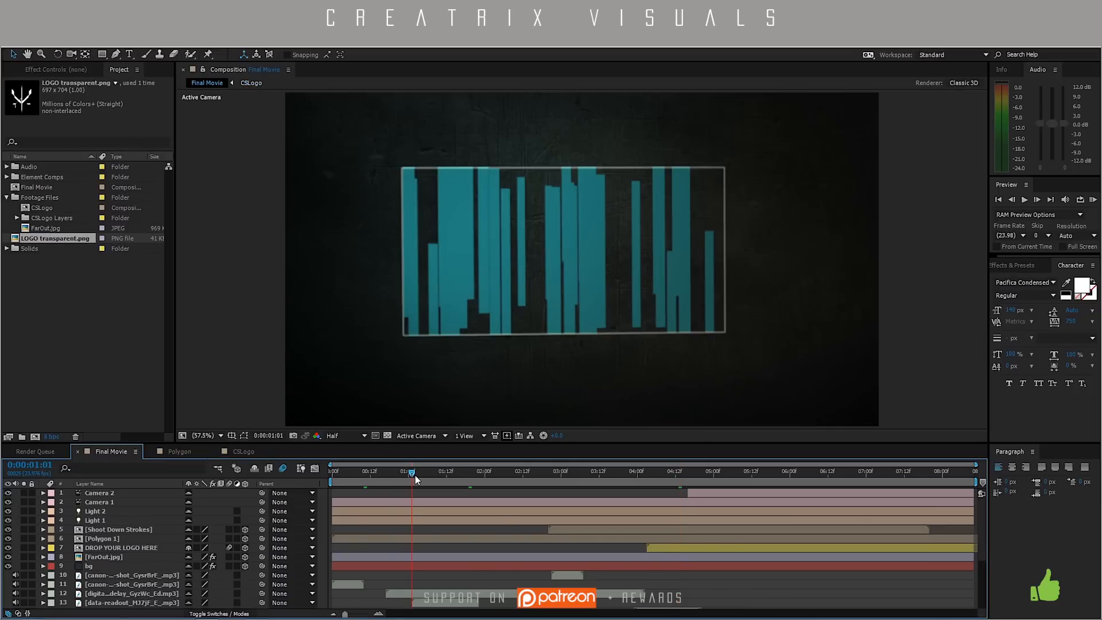
{"action": "left_click", "coordinate": [708, 471]}
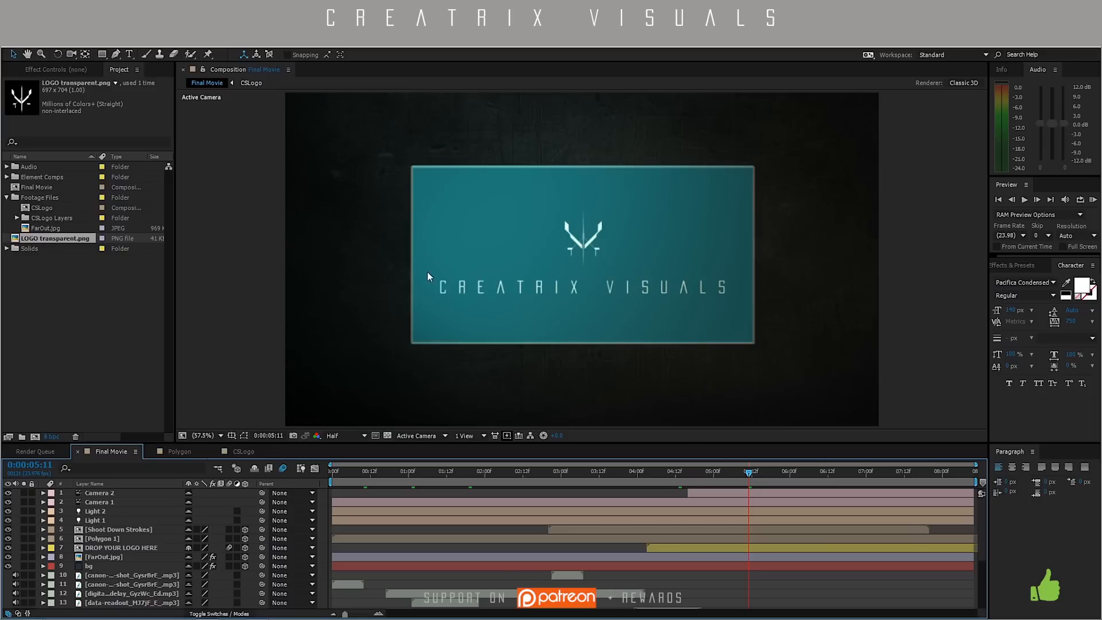
{"action": "mouse_move", "coordinate": [715, 295]}
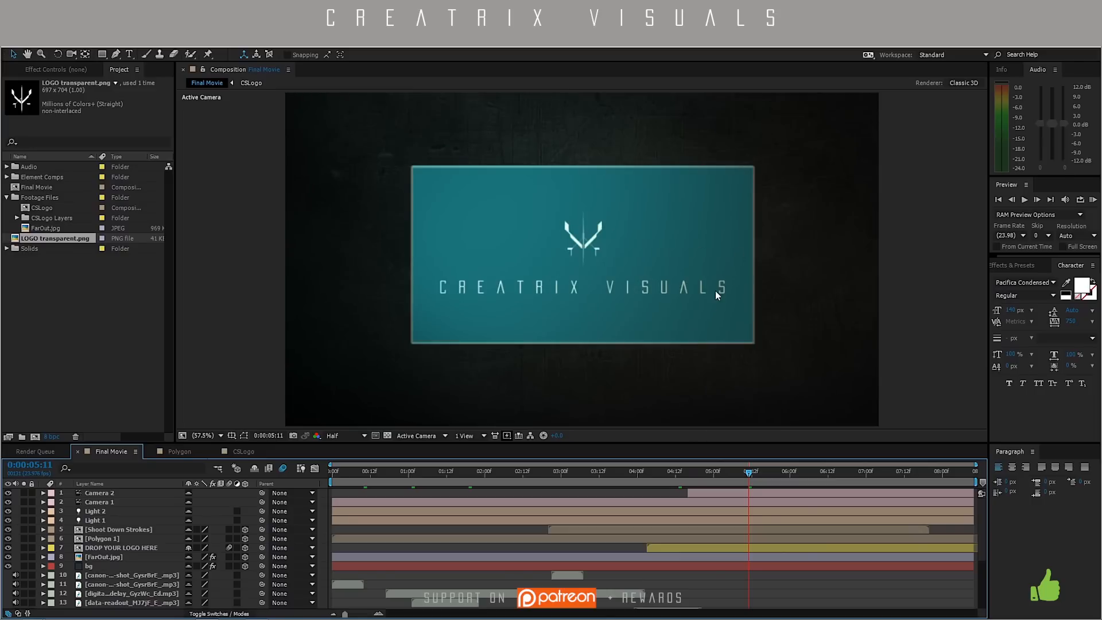
{"action": "mouse_move", "coordinate": [365, 483]}
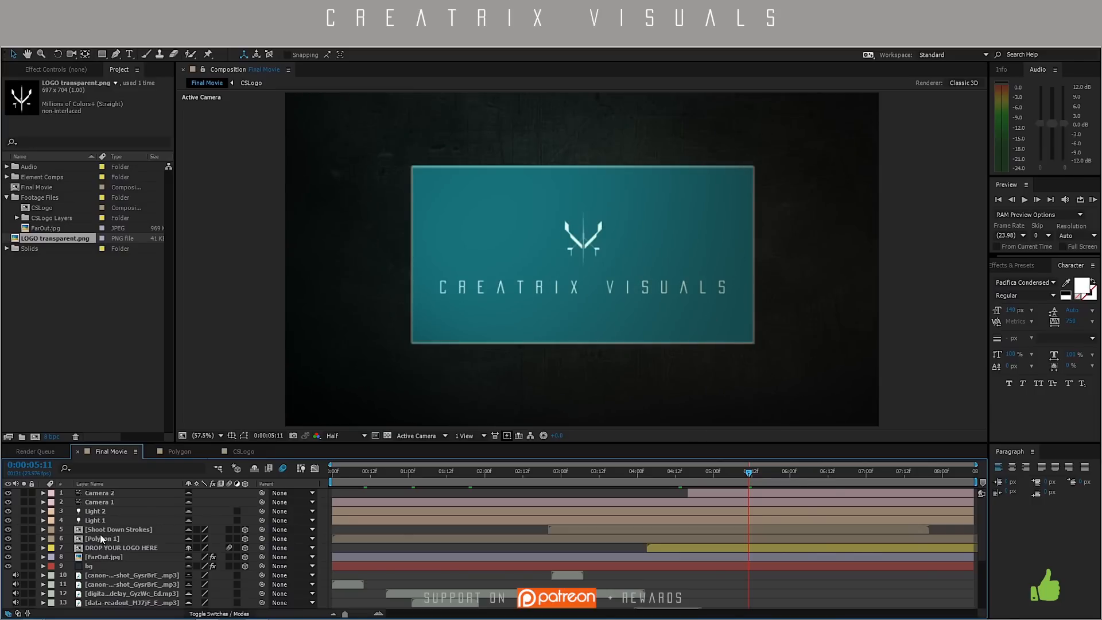
{"action": "left_click", "coordinate": [119, 528]}
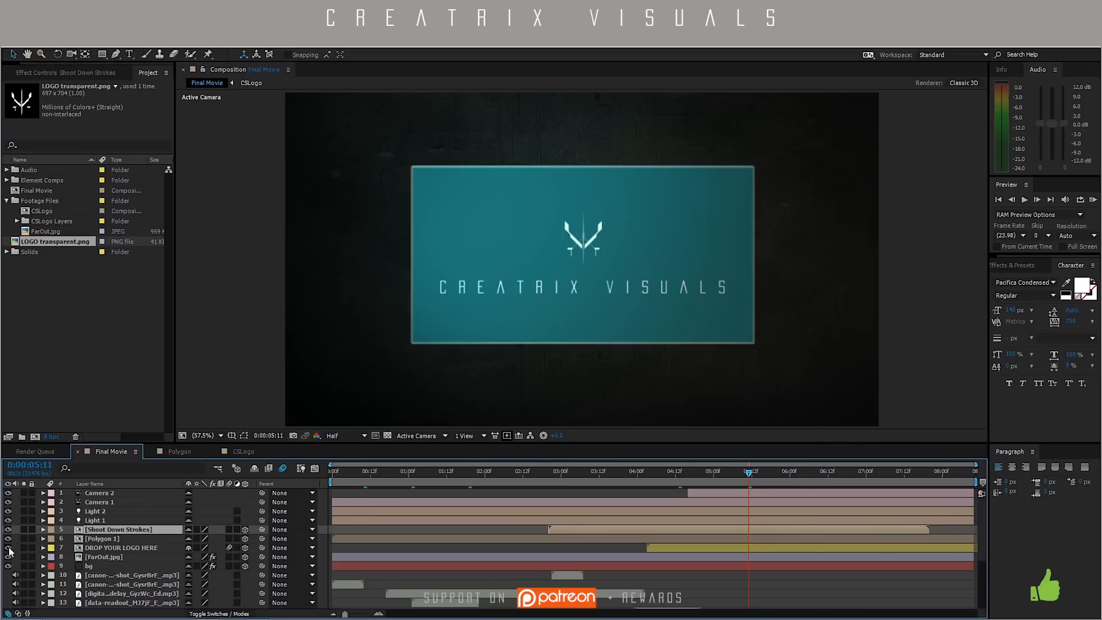
{"action": "left_click", "coordinate": [119, 547]}
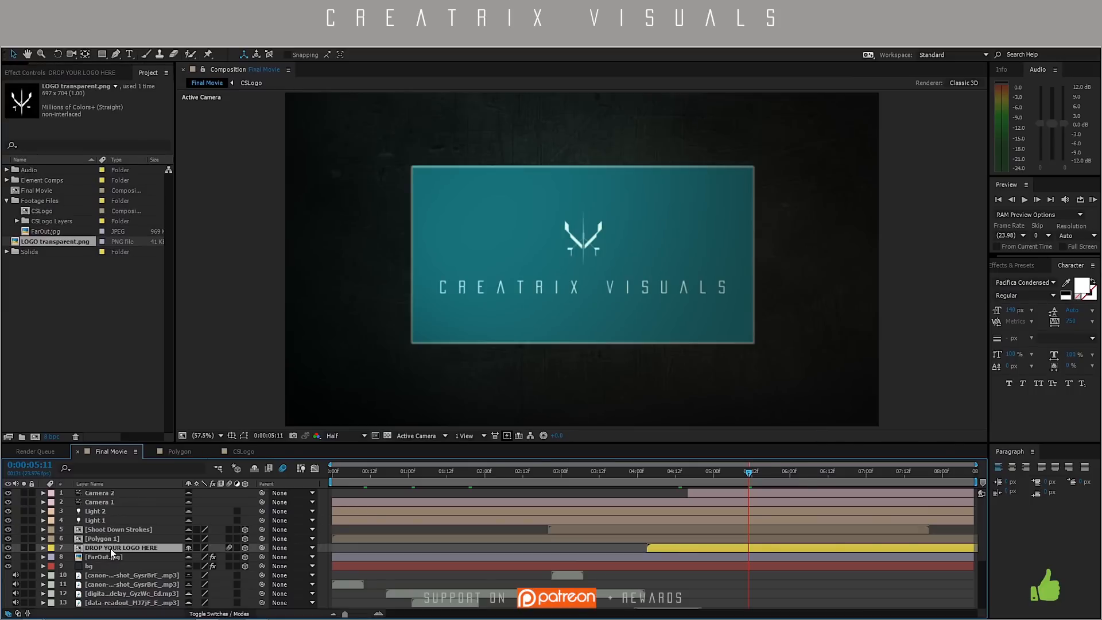
{"action": "left_click", "coordinate": [243, 451]}
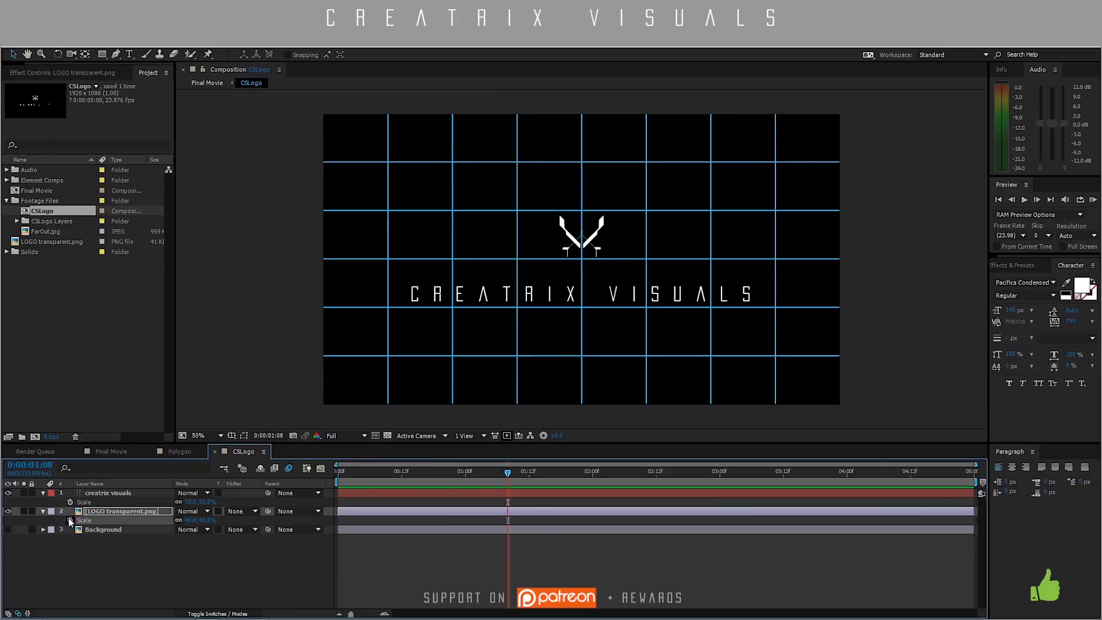
{"action": "left_click", "coordinate": [42, 493]}
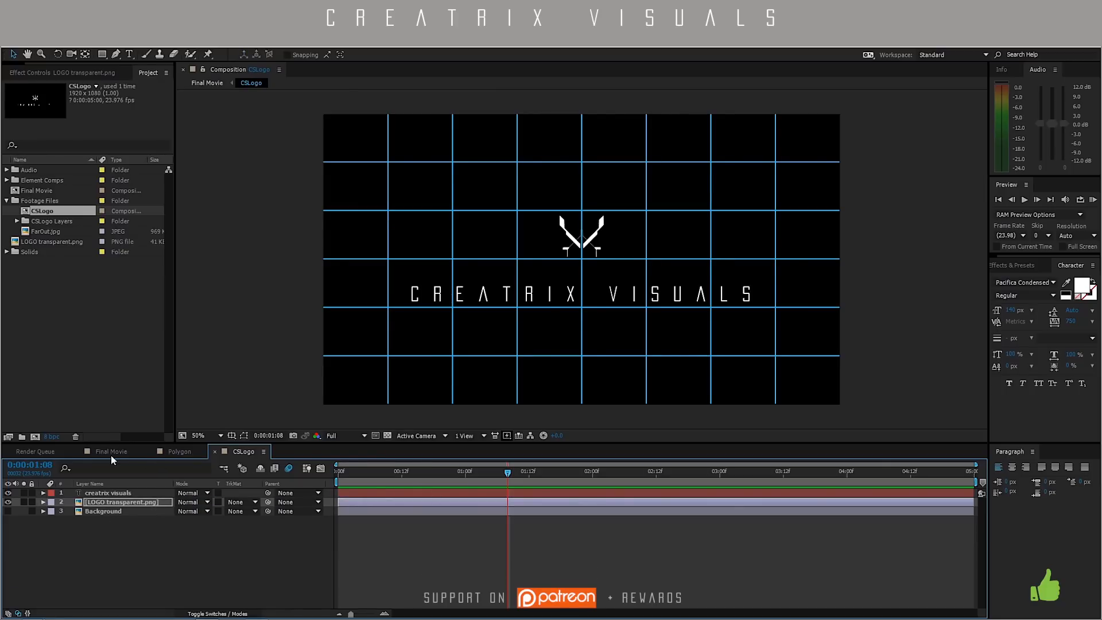
Return to Final Movie and enter the Shoot Down Strokes precomp.
{"action": "left_click", "coordinate": [111, 451]}
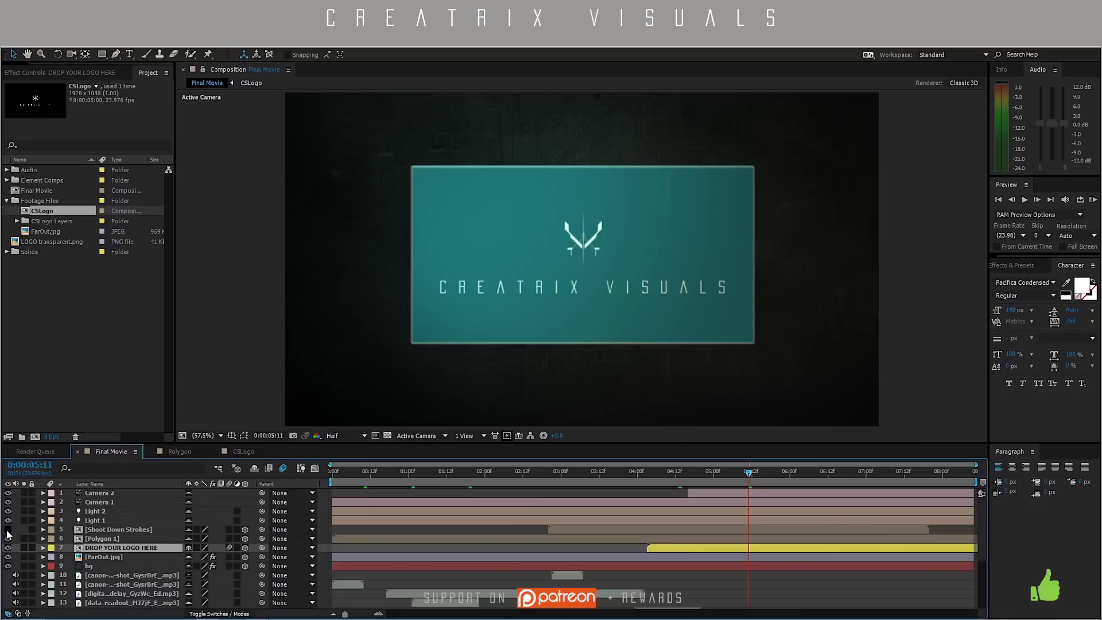
{"action": "left_click", "coordinate": [120, 529]}
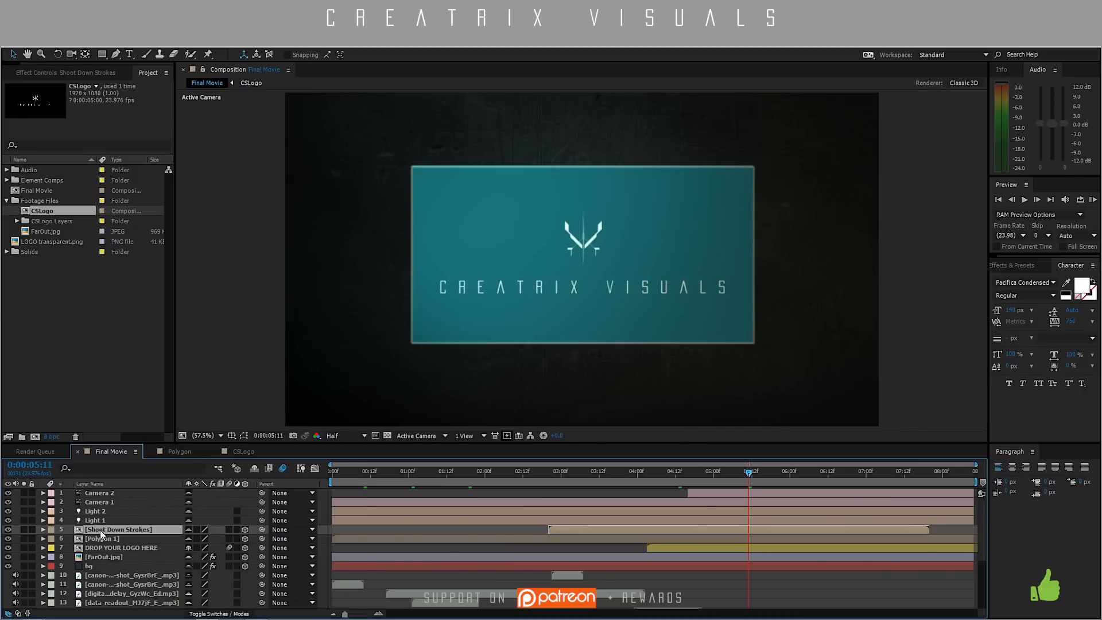
{"action": "double_click", "coordinate": [123, 529]}
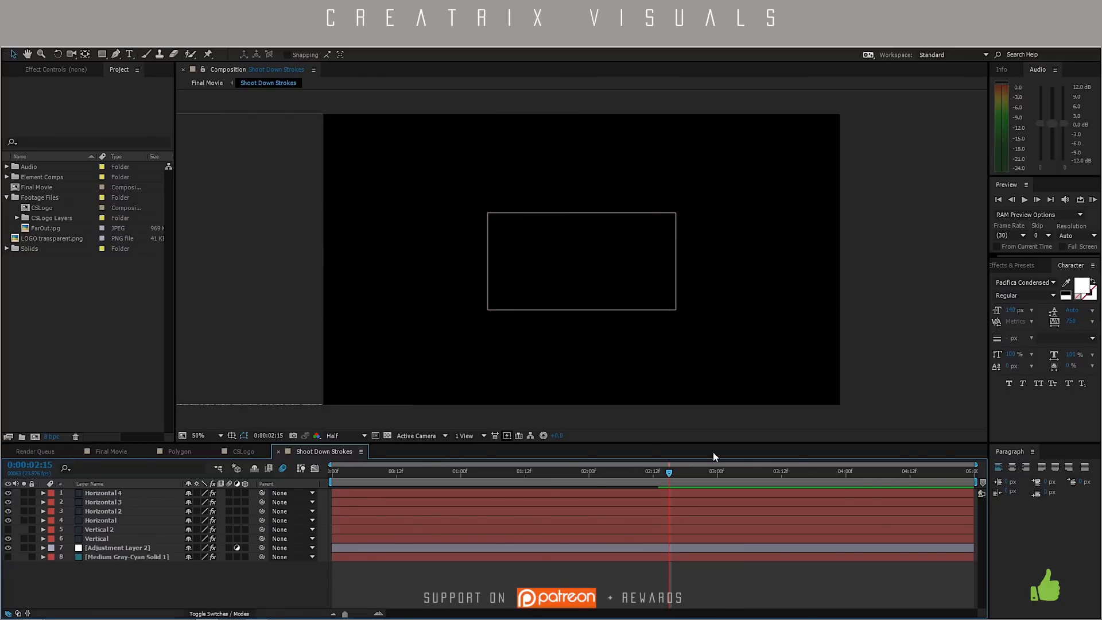
Hide the textured FarOut.jpg background layer in the Final Movie composition.
{"action": "left_click", "coordinate": [110, 451]}
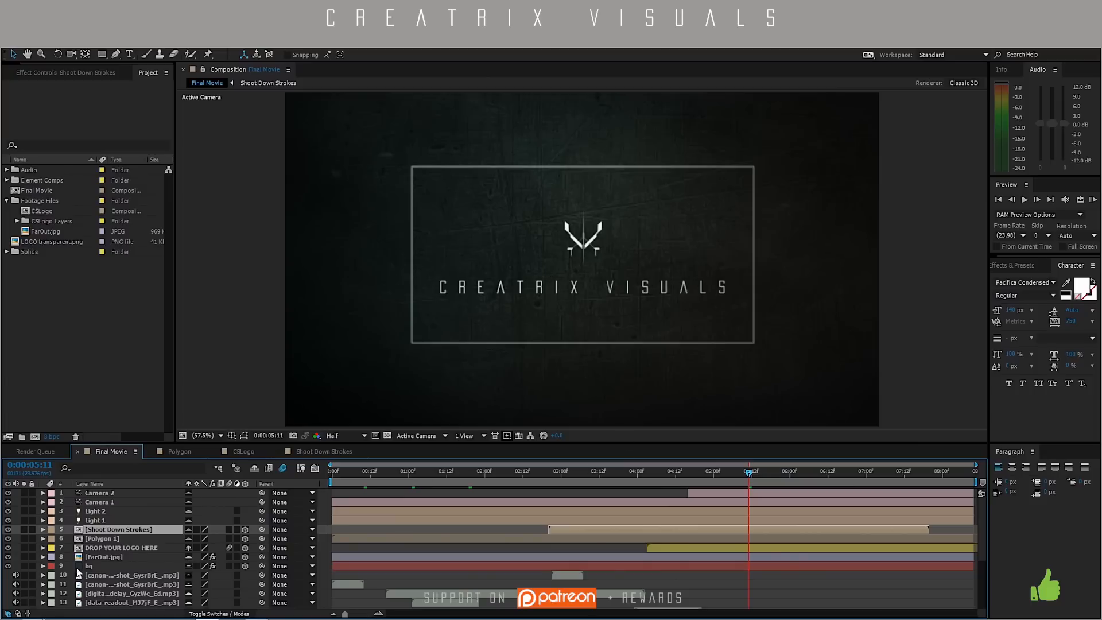
{"action": "left_click", "coordinate": [119, 557]}
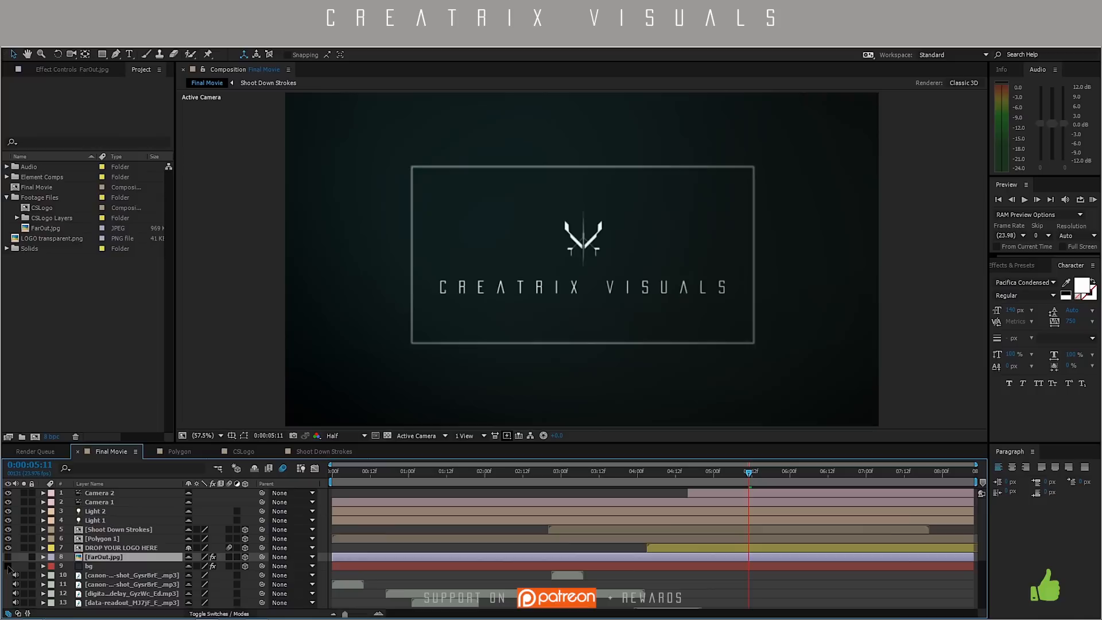
{"action": "left_click", "coordinate": [8, 566]}
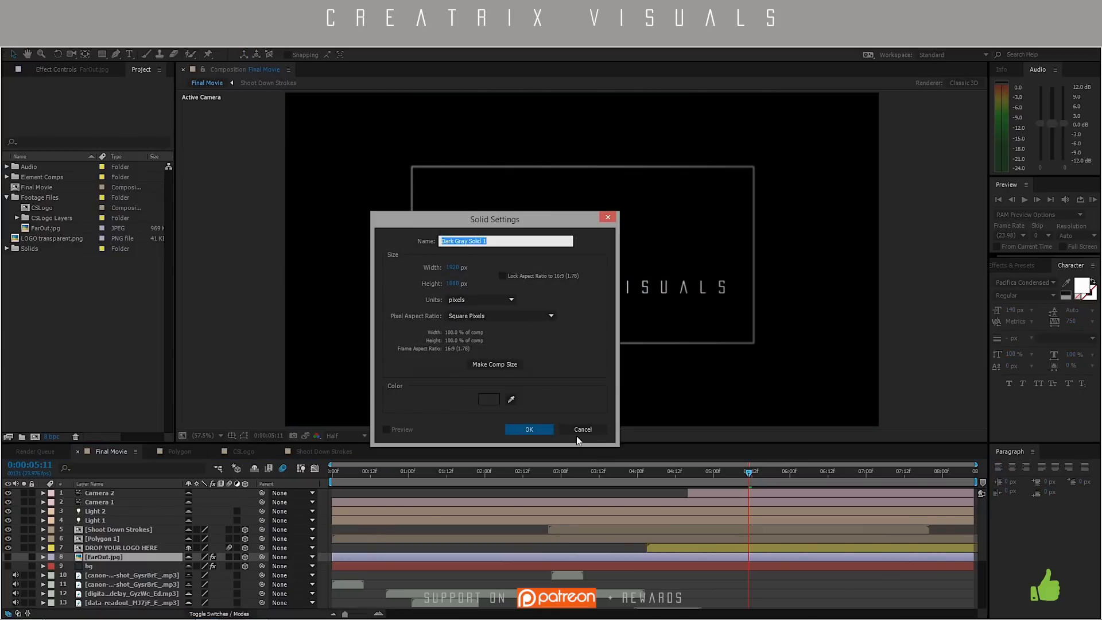
Create the Dark Gray Solid 1 layer as a flat backdrop behind the logo.
{"action": "left_click", "coordinate": [529, 429]}
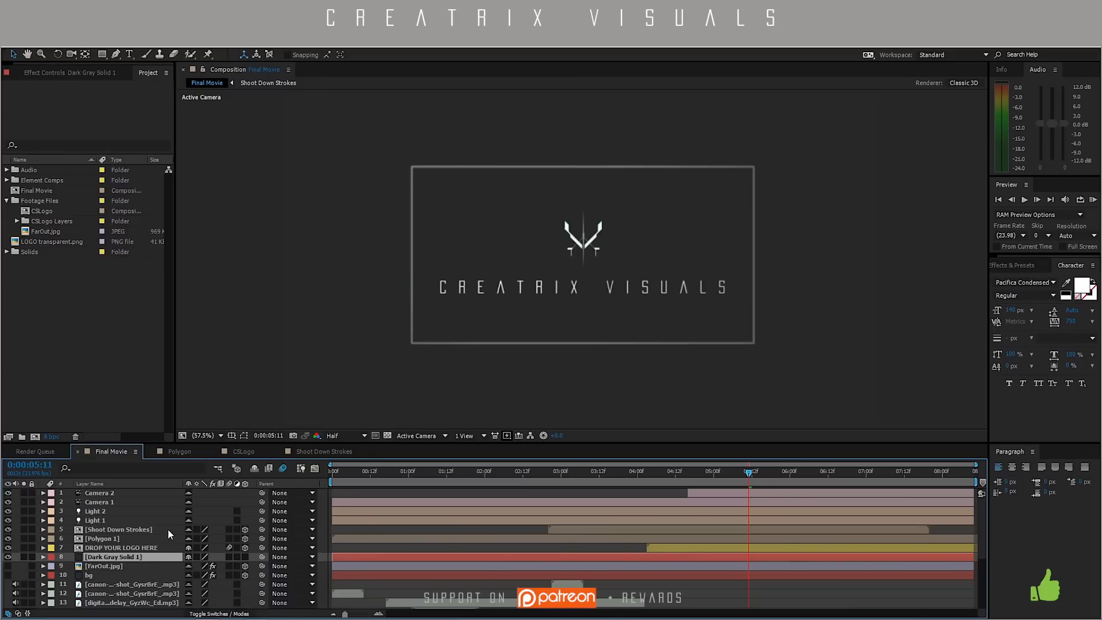
{"action": "mouse_move", "coordinate": [98, 50]}
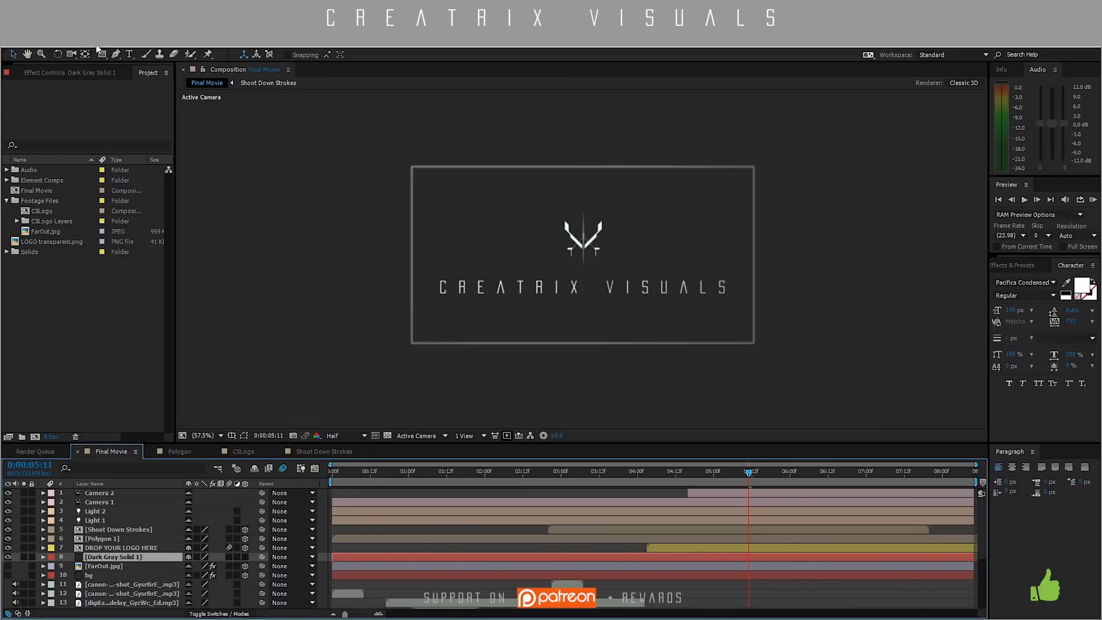
{"action": "left_click", "coordinate": [146, 153]}
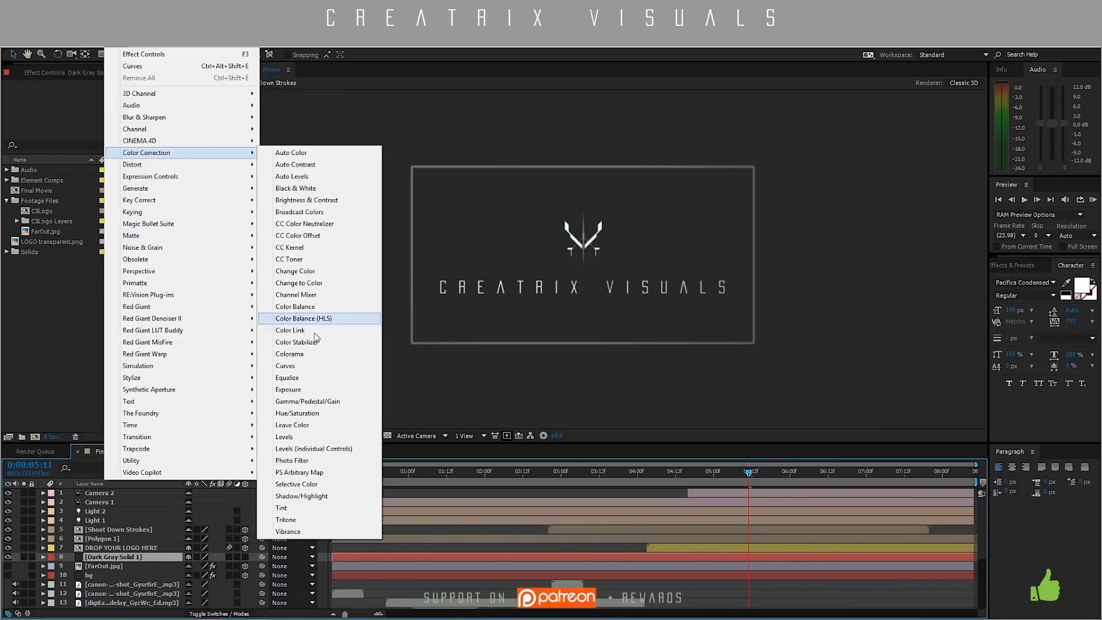
Add a Curves effect to Dark Gray Solid 1 with a gentle downward bend for slight darkening.
{"action": "left_click", "coordinate": [286, 365]}
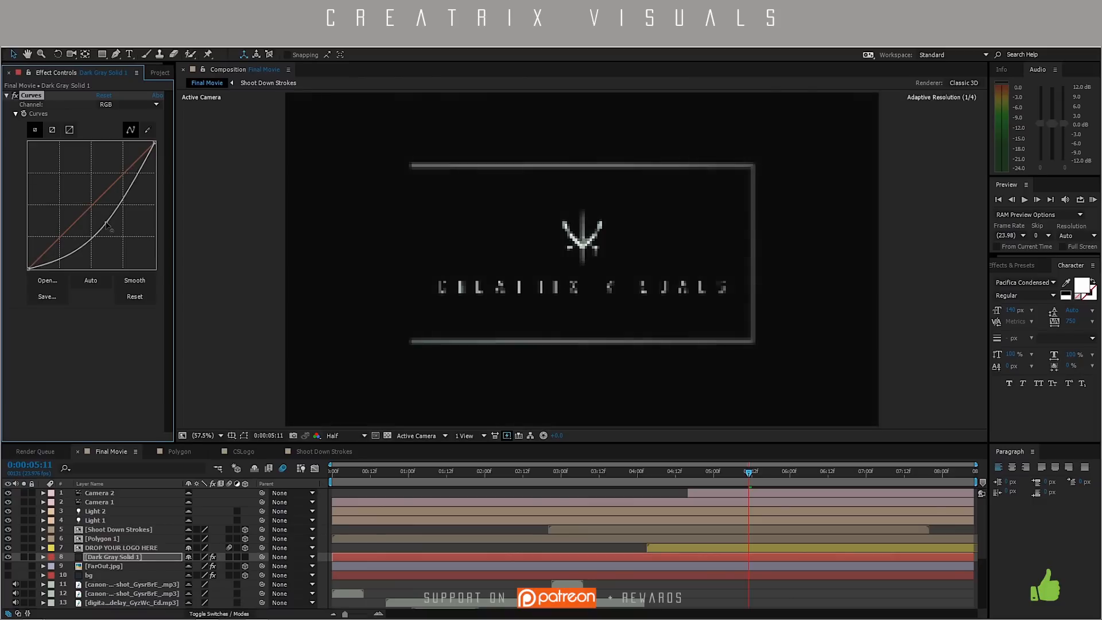
{"action": "left_click_drag", "start_coordinate": [109, 225], "coordinate": [106, 219]}
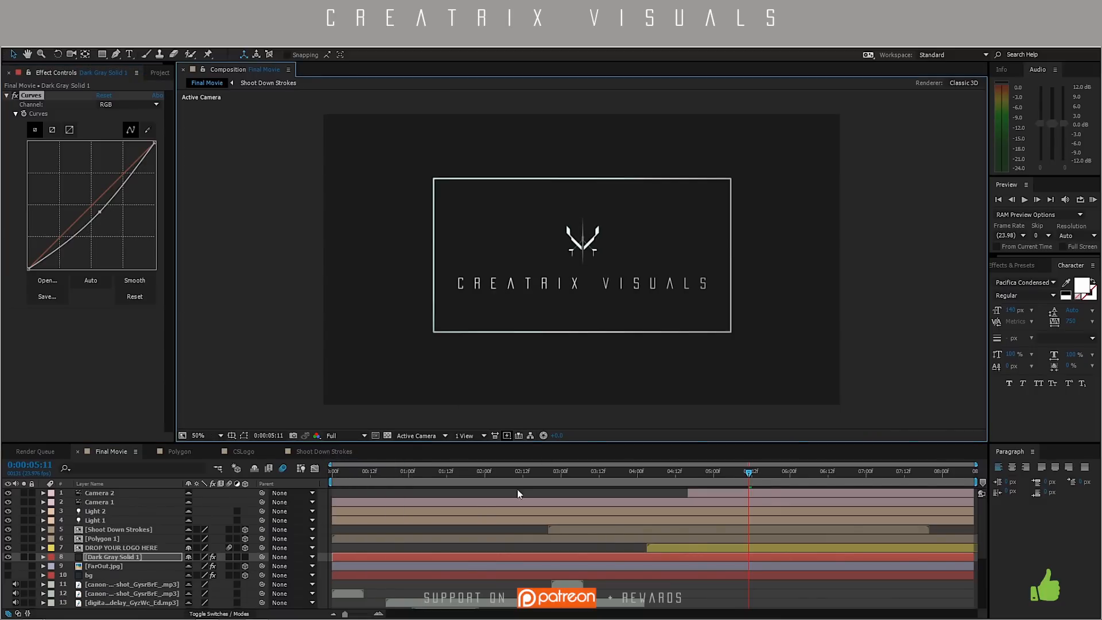
{"action": "left_click", "coordinate": [463, 471]}
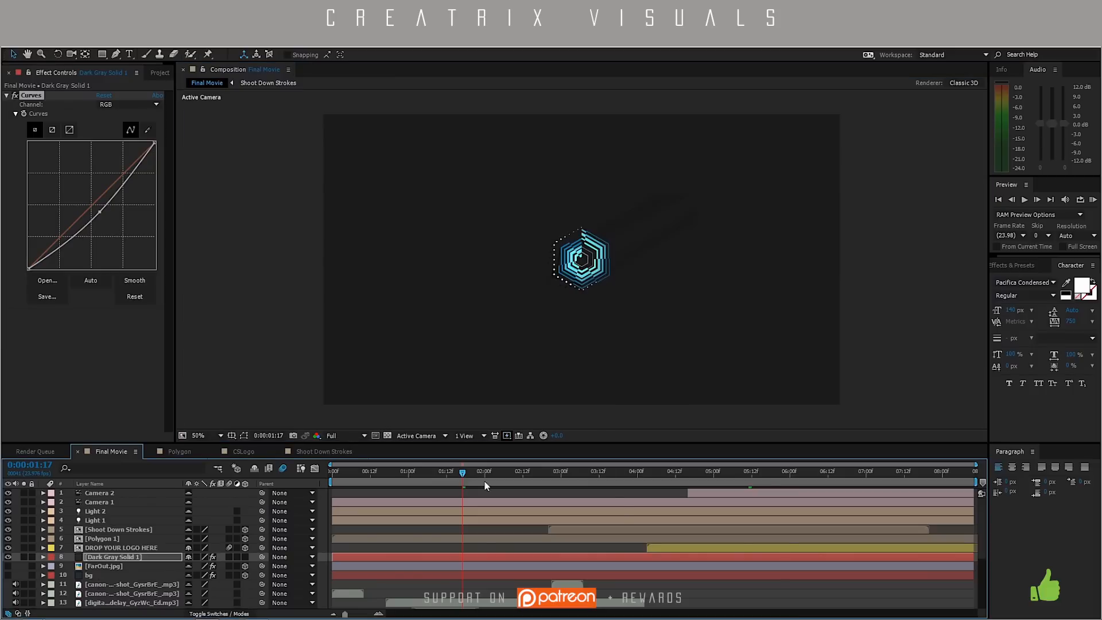
{"action": "left_click", "coordinate": [781, 470]}
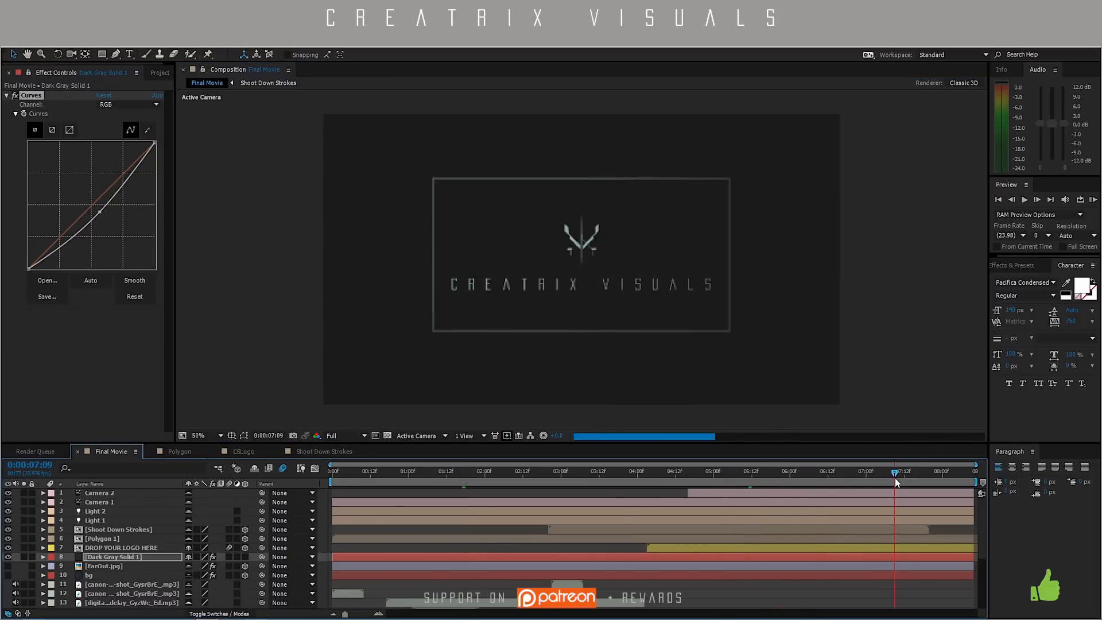
{"action": "left_click", "coordinate": [563, 471]}
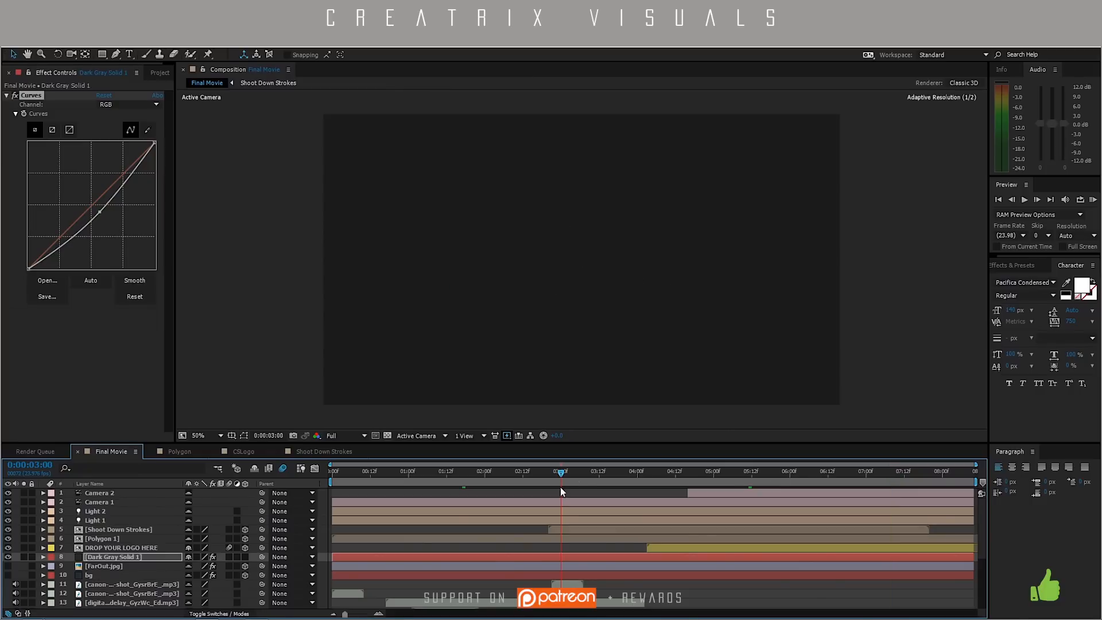
{"action": "left_click", "coordinate": [1092, 200]}
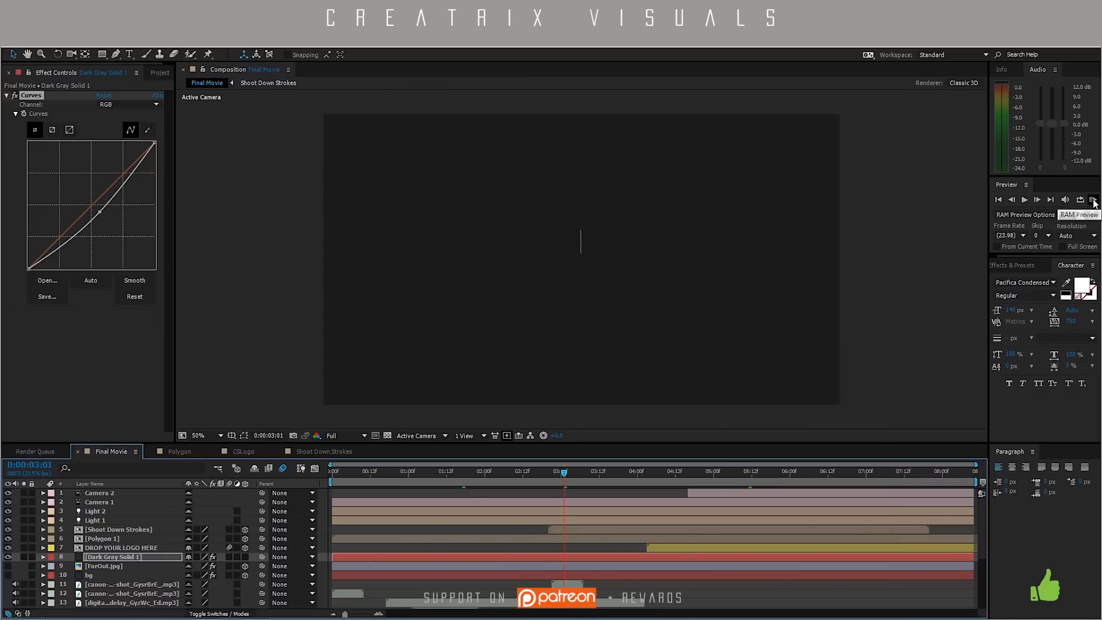
{"action": "left_click", "coordinate": [1093, 200]}
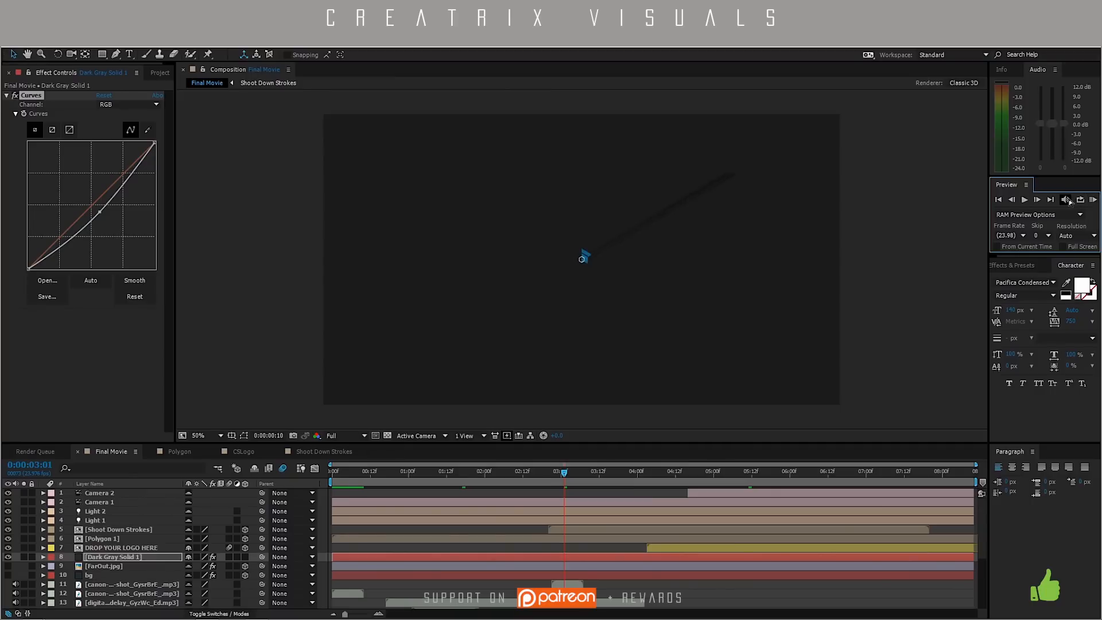
{"action": "left_click", "coordinate": [1024, 200]}
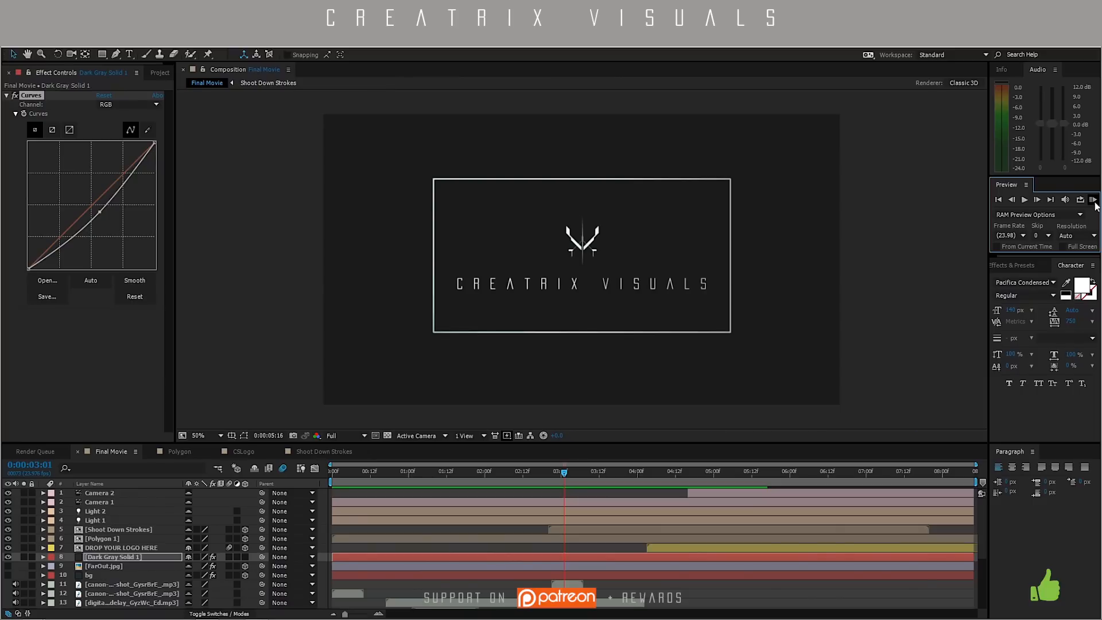
{"action": "mouse_move", "coordinate": [950, 255]}
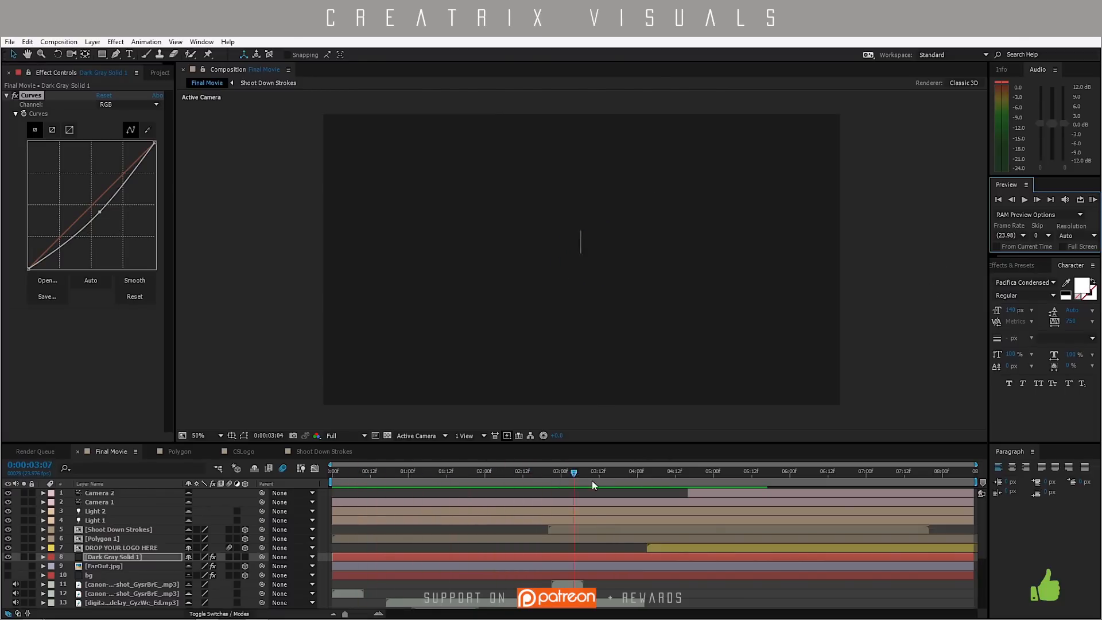
{"action": "left_click", "coordinate": [701, 471]}
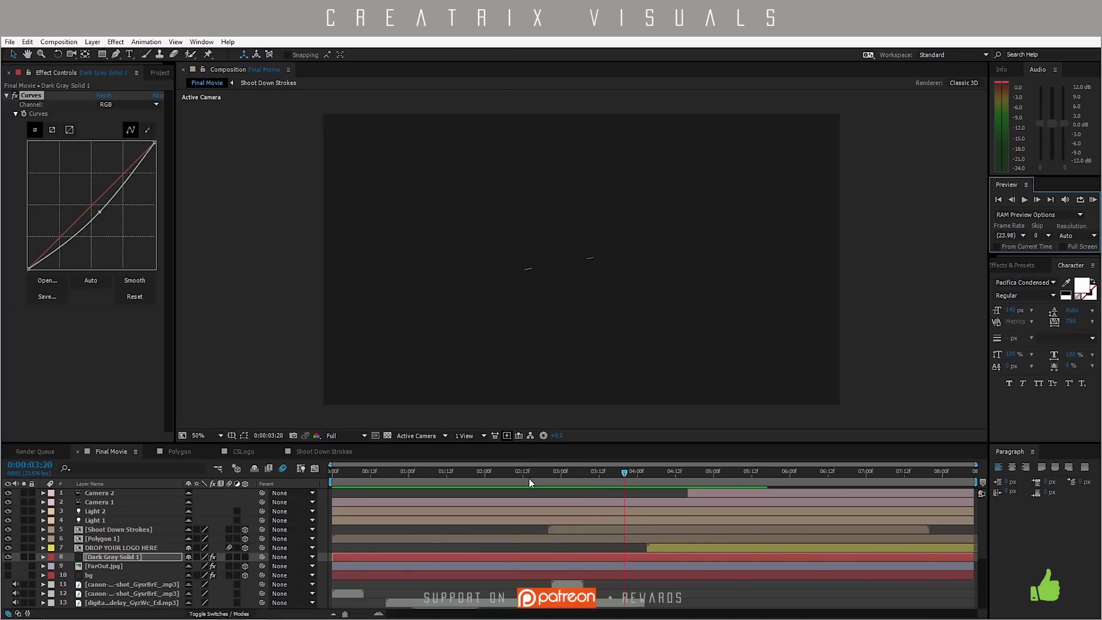
{"action": "left_click", "coordinate": [636, 471]}
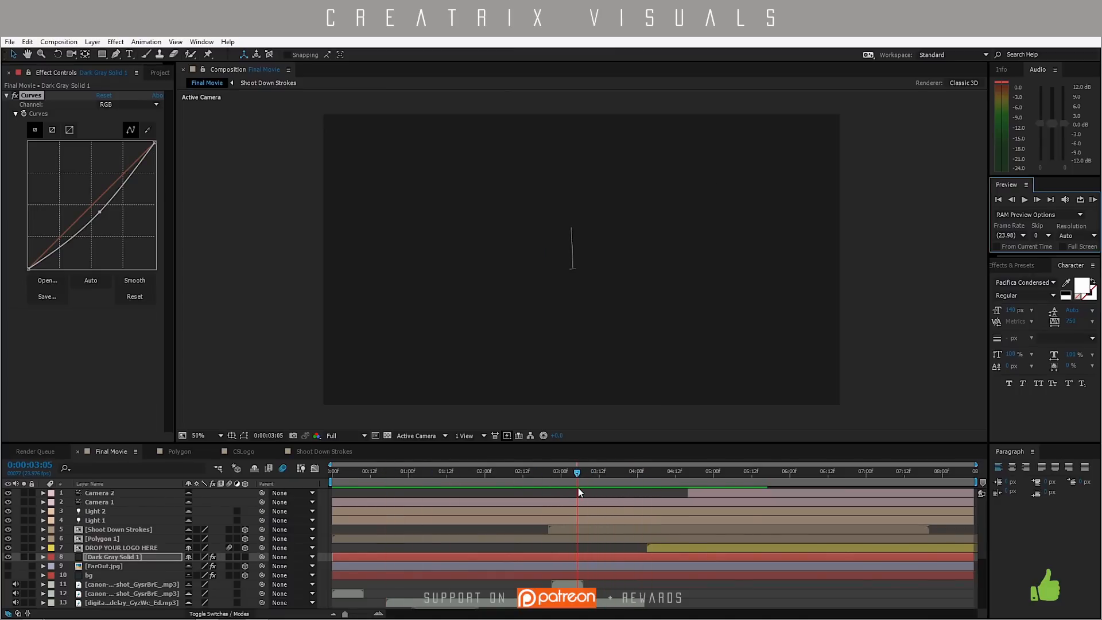
{"action": "left_click", "coordinate": [575, 470]}
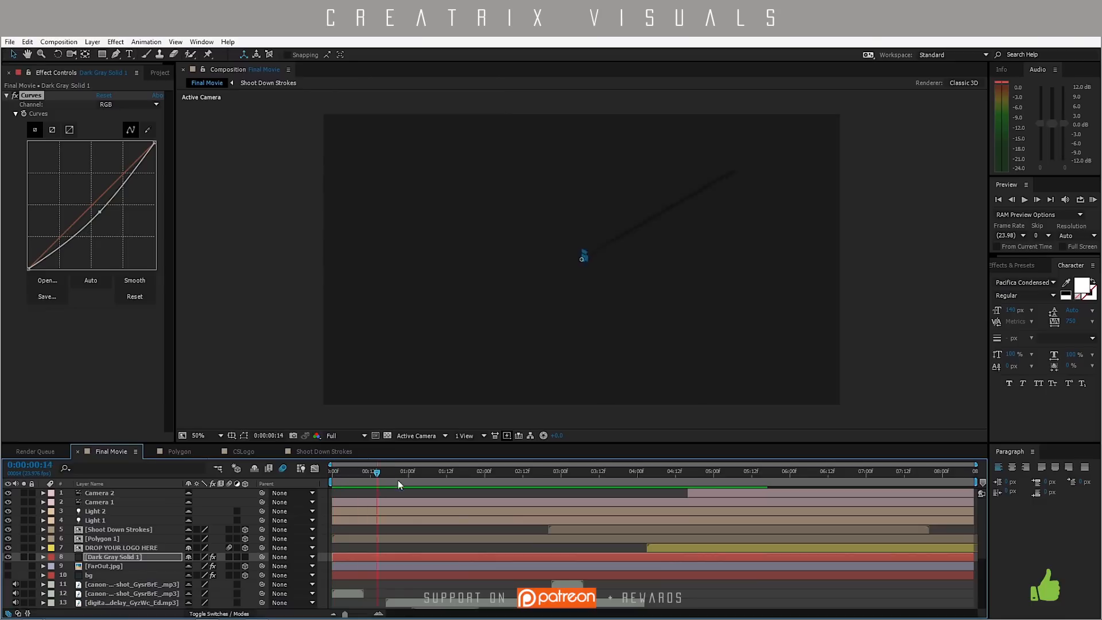
{"action": "left_click", "coordinate": [617, 470]}
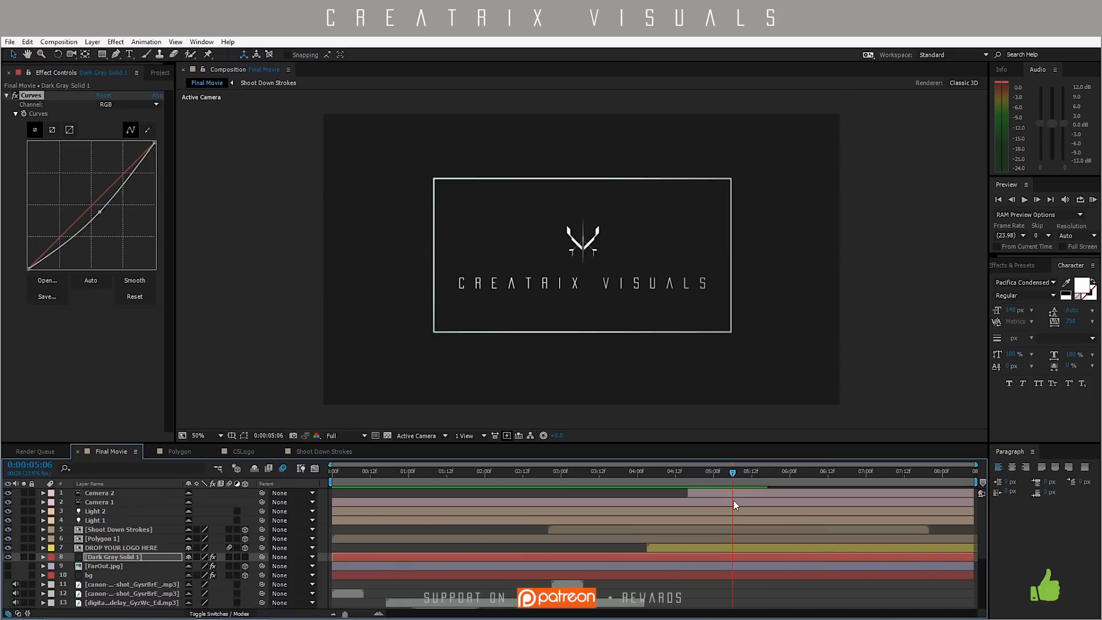
{"action": "mouse_move", "coordinate": [561, 472]}
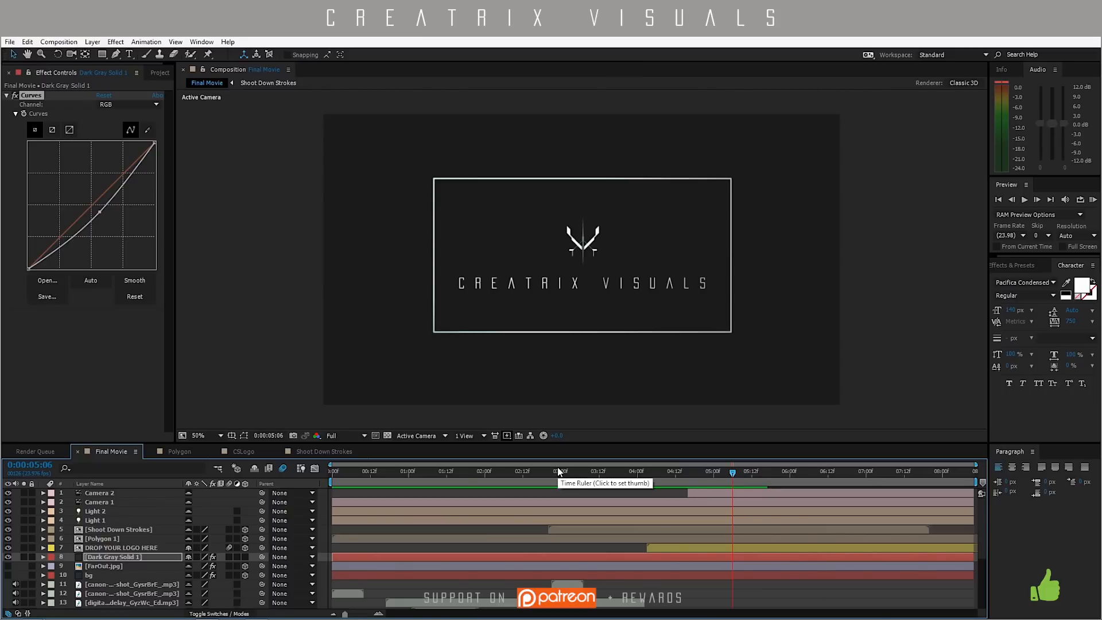
{"action": "mouse_move", "coordinate": [537, 459]}
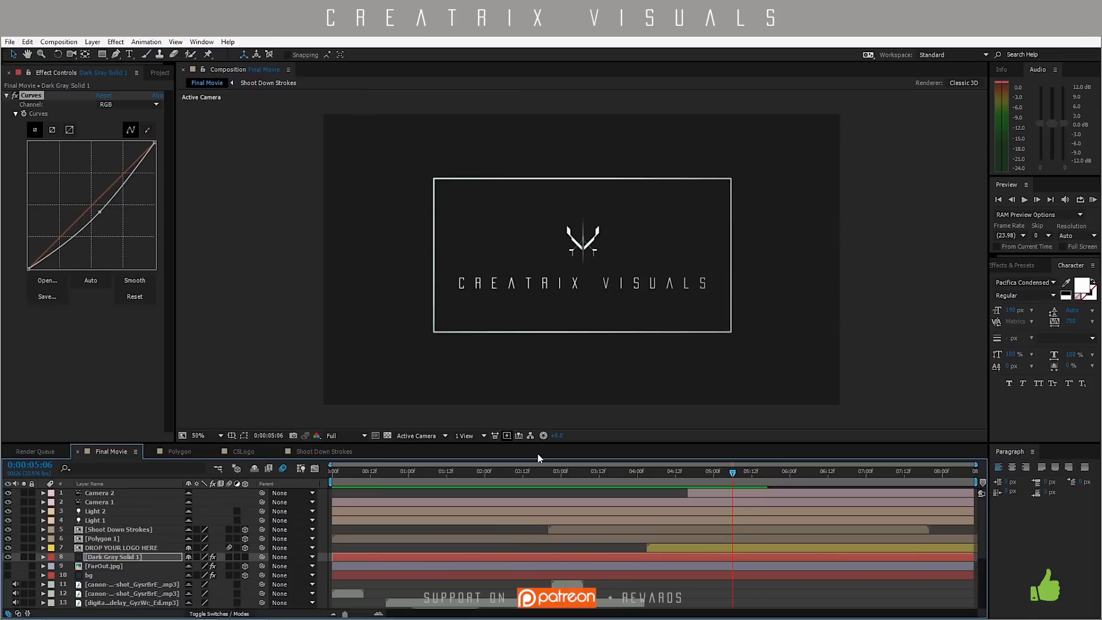